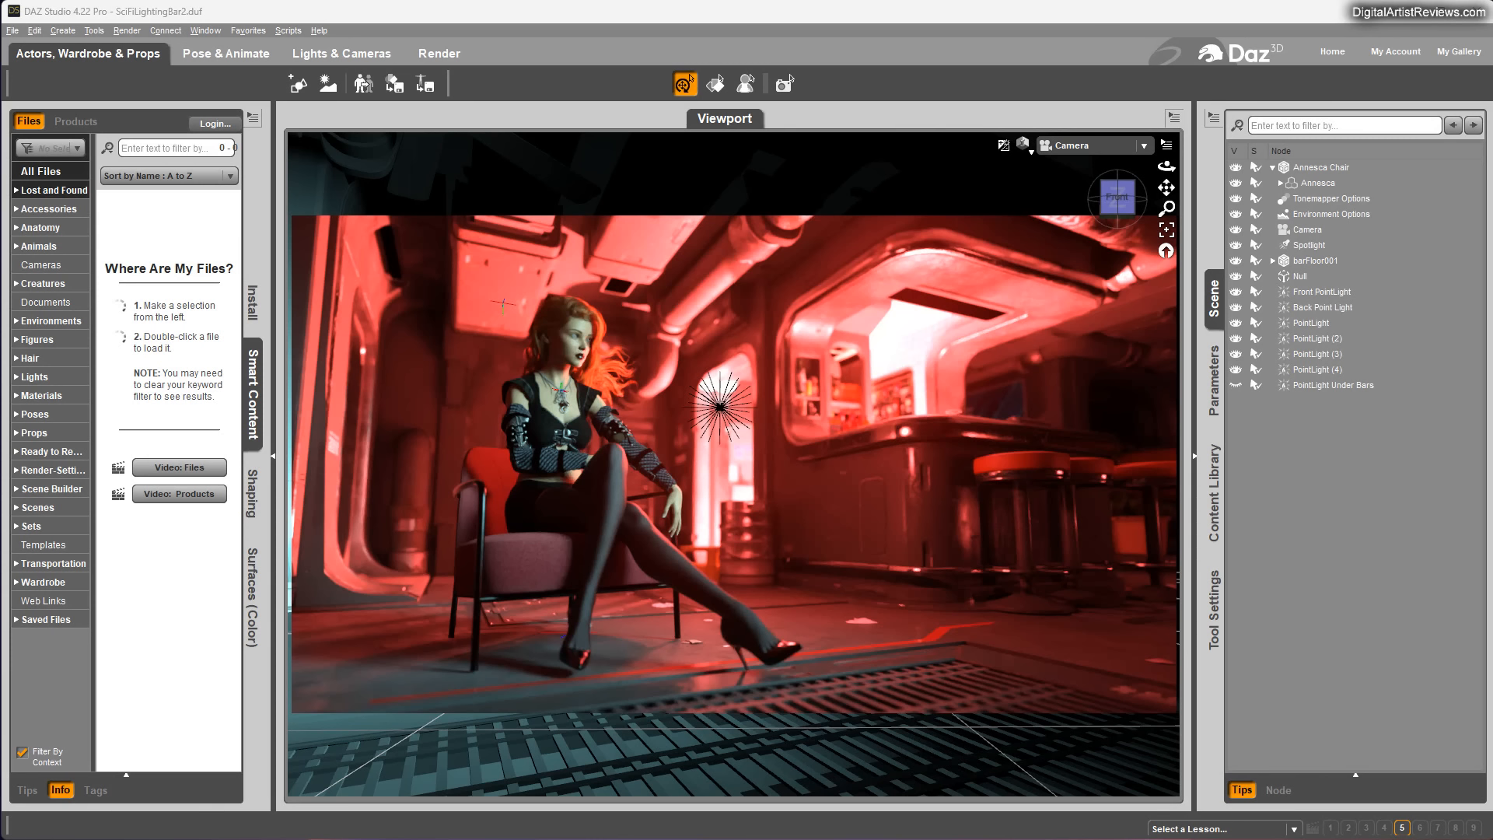
{"action": "mouse_move", "coordinate": [1436, 157]}
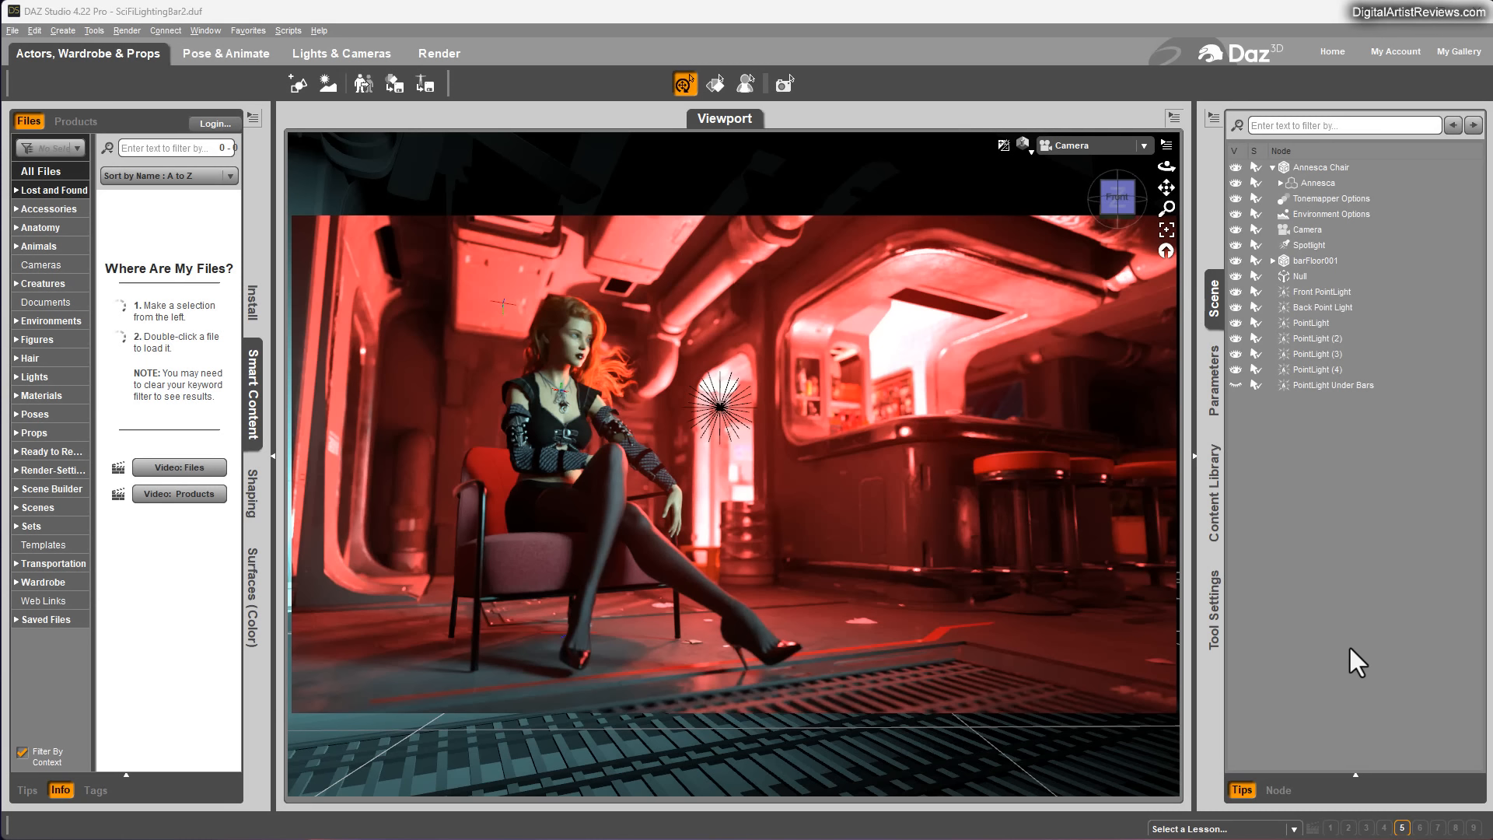
{"action": "mouse_move", "coordinate": [1274, 448]}
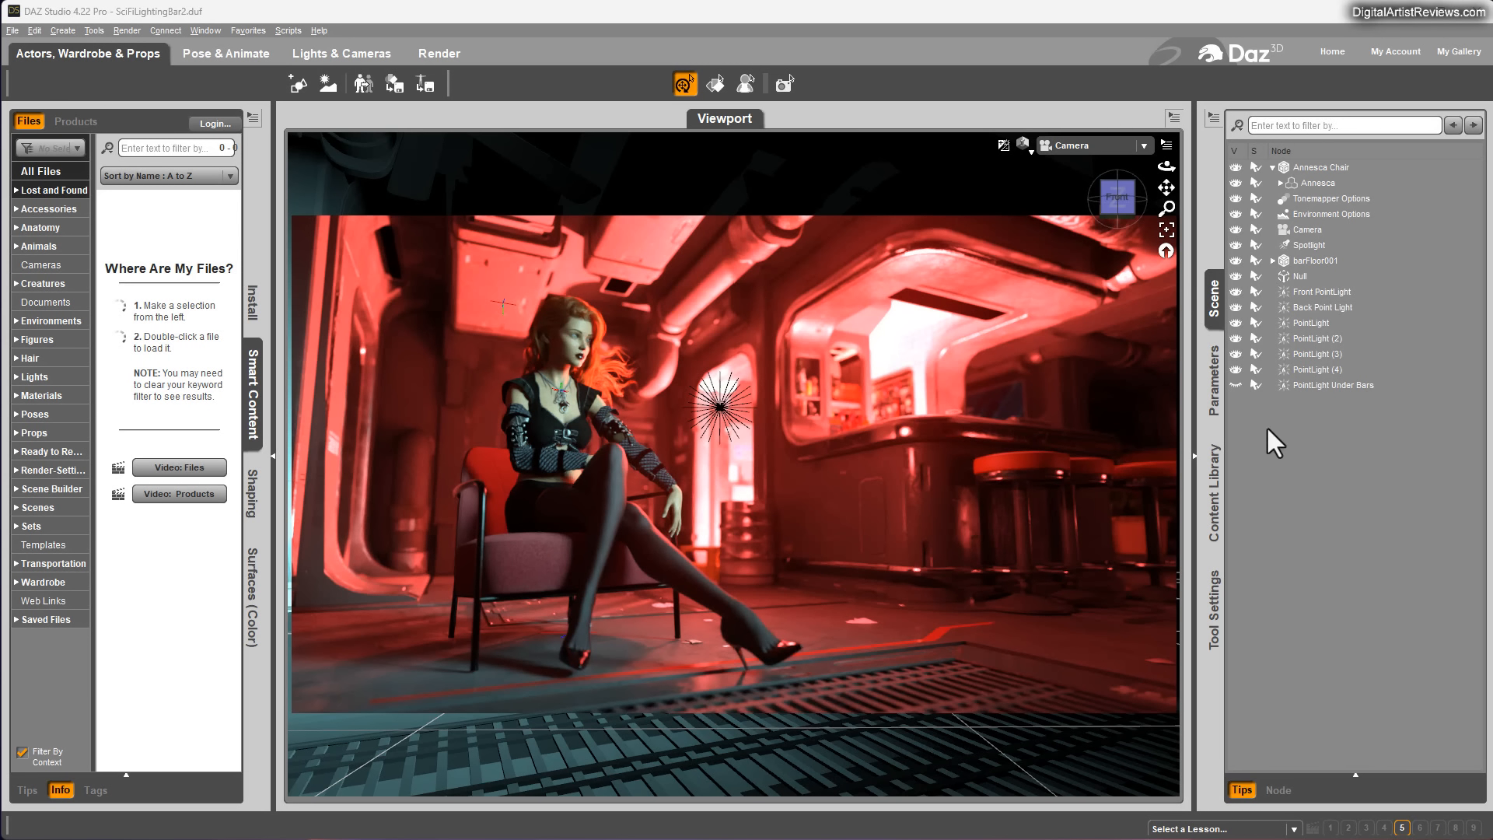
{"action": "mouse_move", "coordinate": [119, 674]}
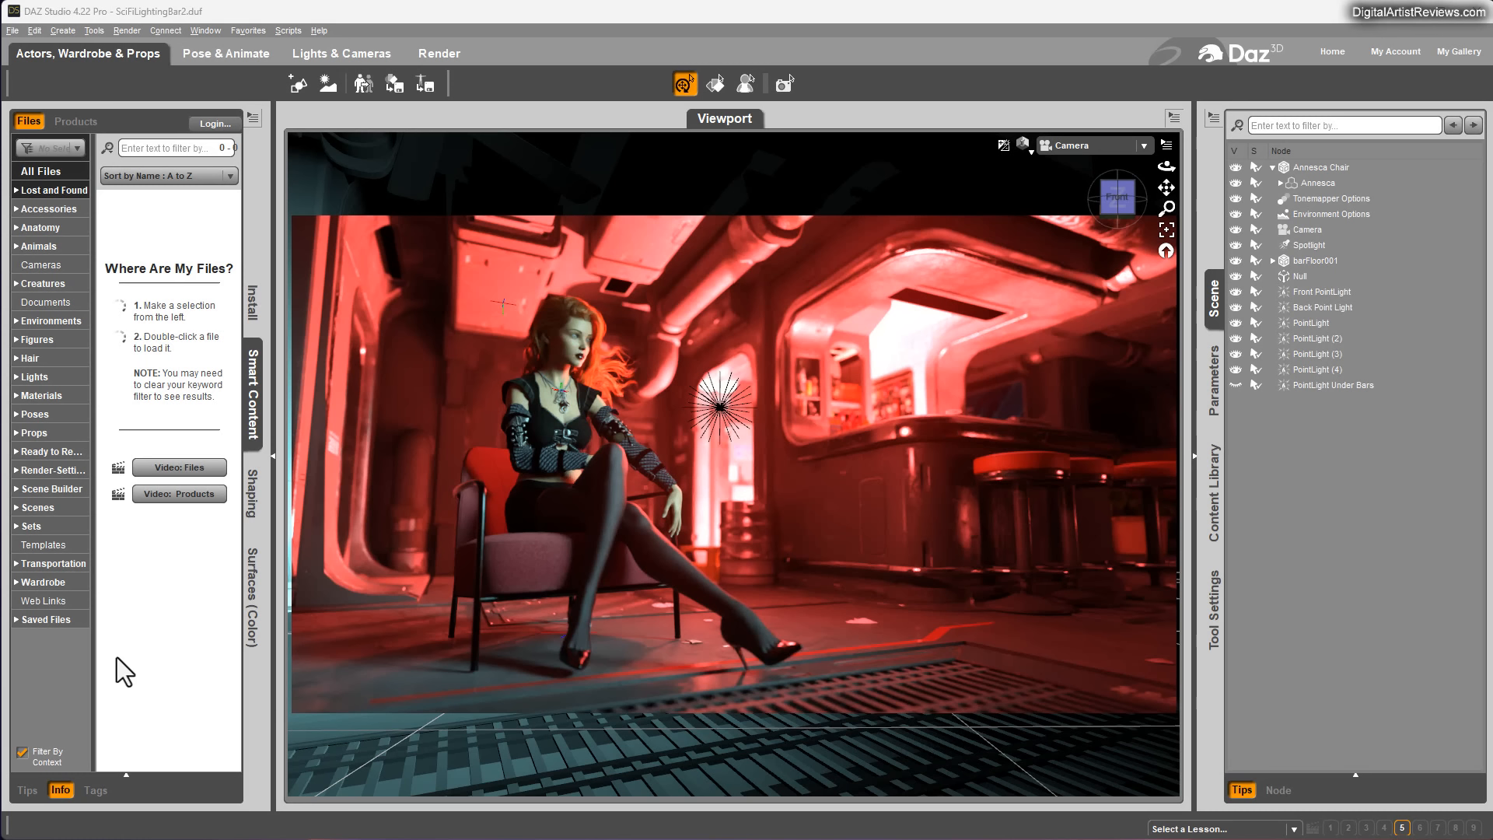
{"action": "mouse_move", "coordinate": [360, 350]}
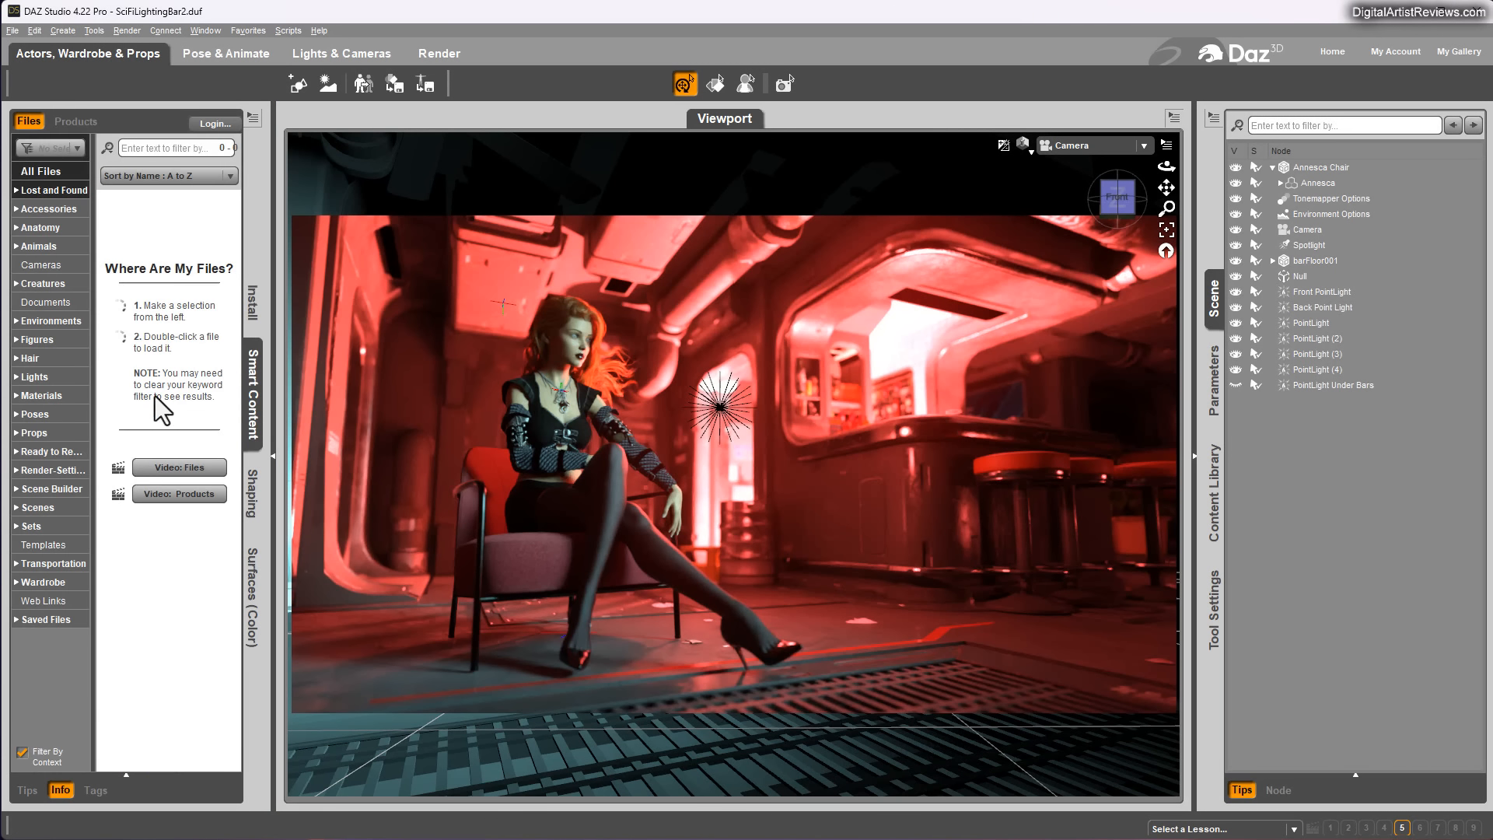
Show the Surfaces and Tool Settings panes, then tour the Pose & Animate, Render and Lights & Cameras activities.
{"action": "left_click", "coordinate": [251, 600]}
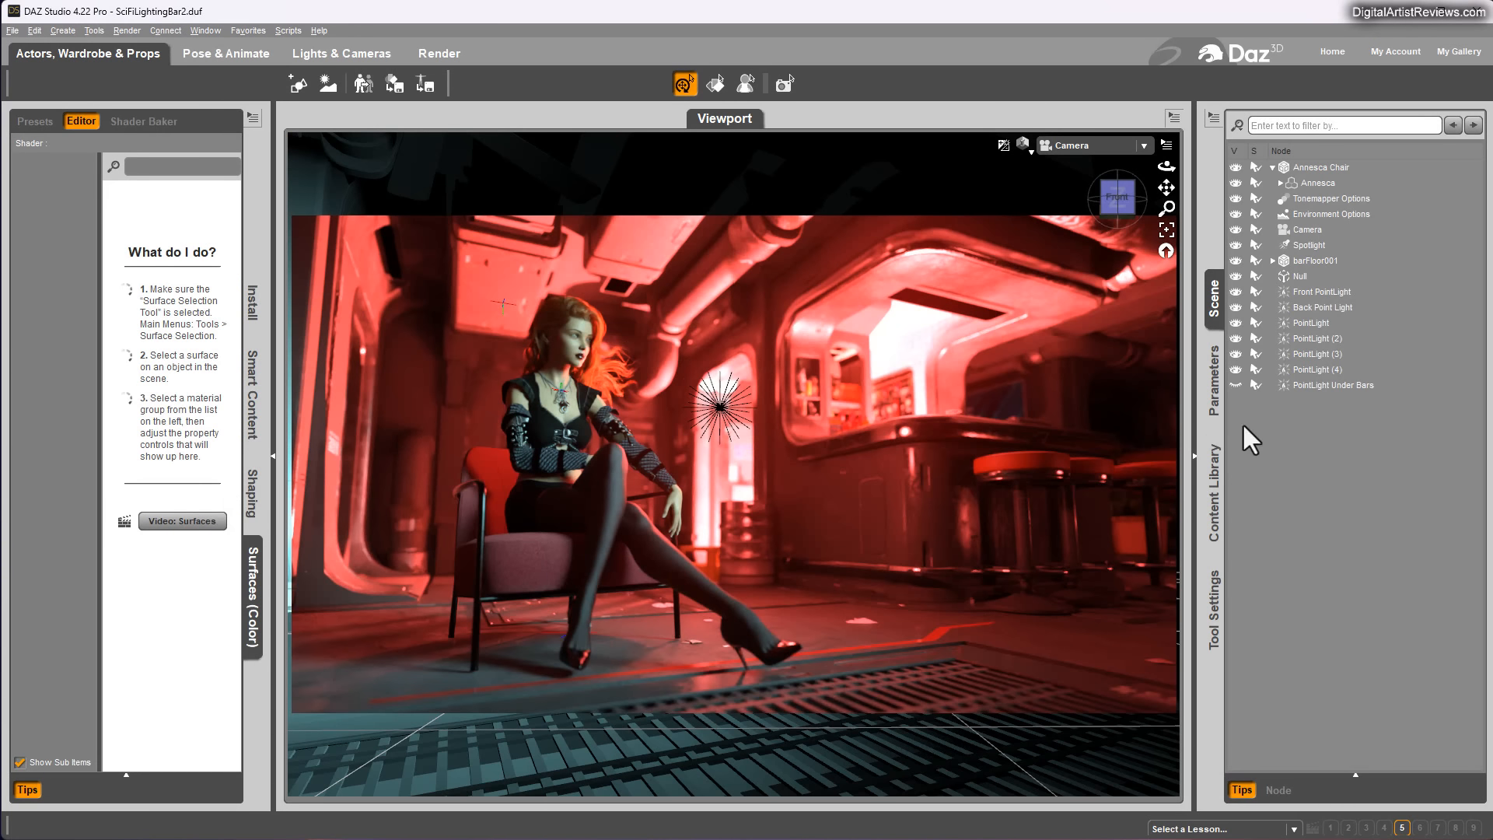
{"action": "left_click", "coordinate": [1213, 494]}
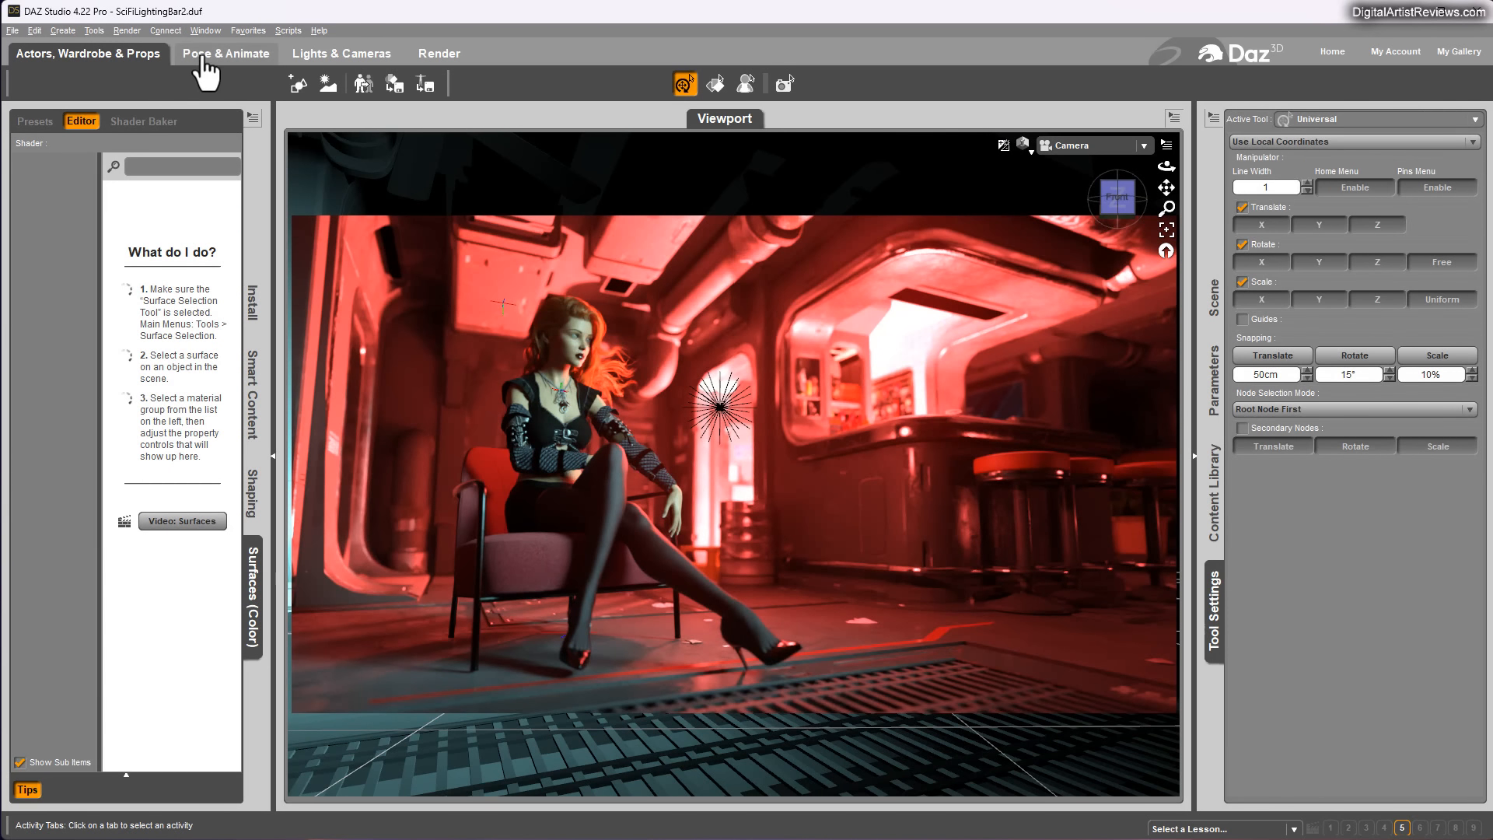
{"action": "left_click", "coordinate": [226, 52]}
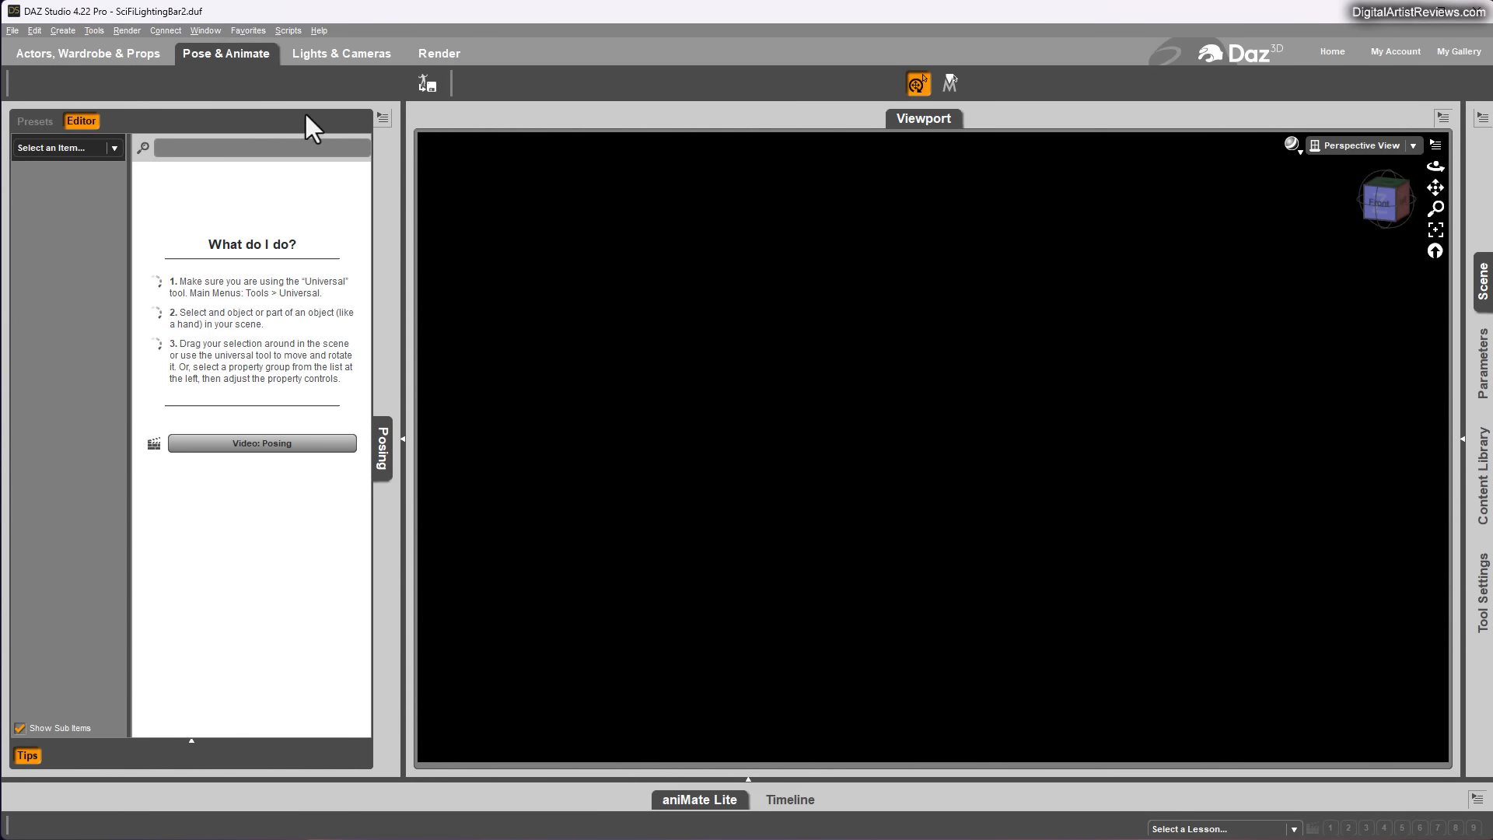
{"action": "left_click", "coordinate": [439, 52]}
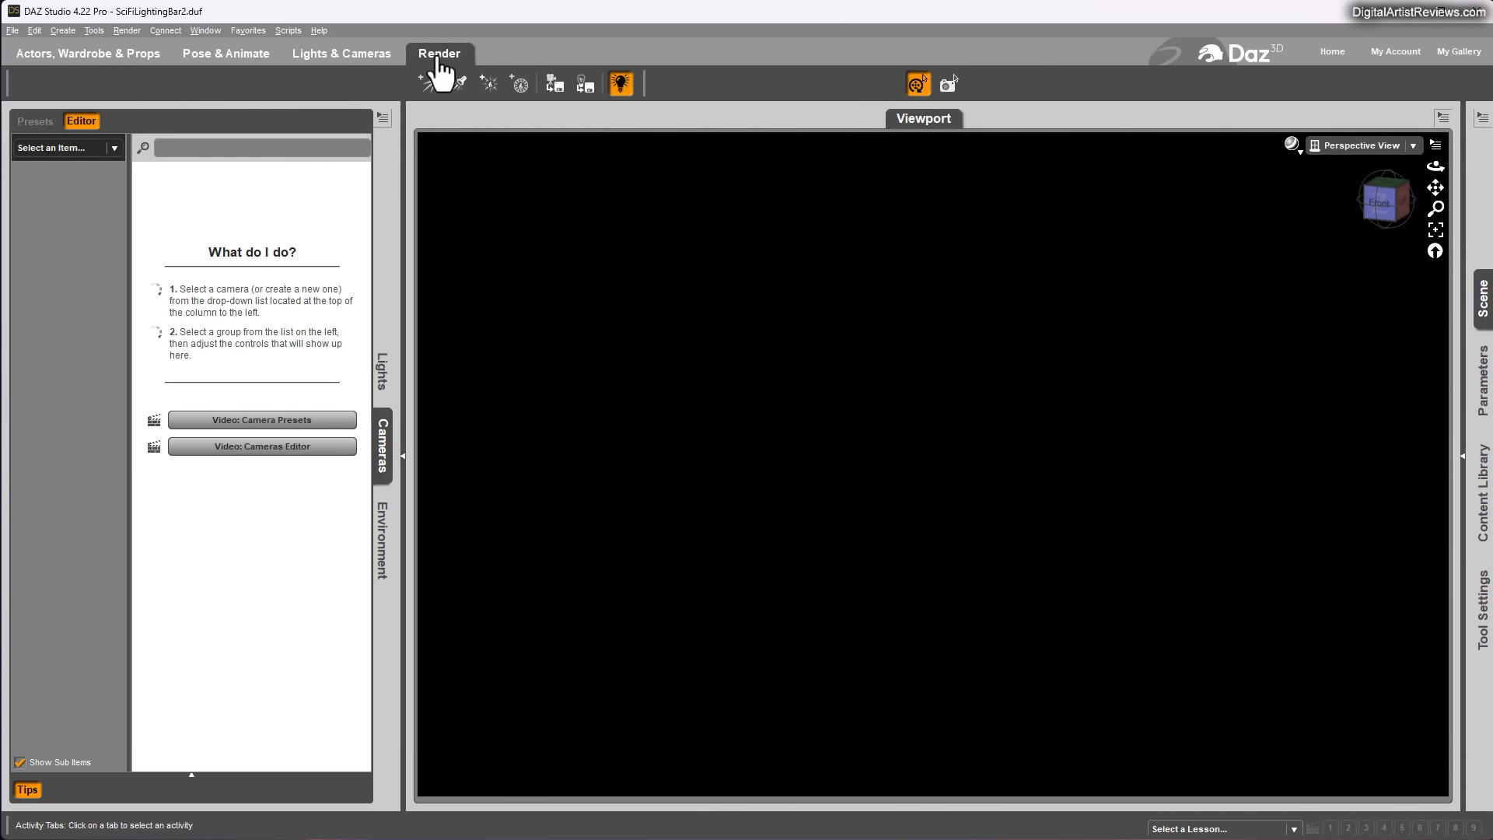
{"action": "left_click", "coordinate": [341, 53]}
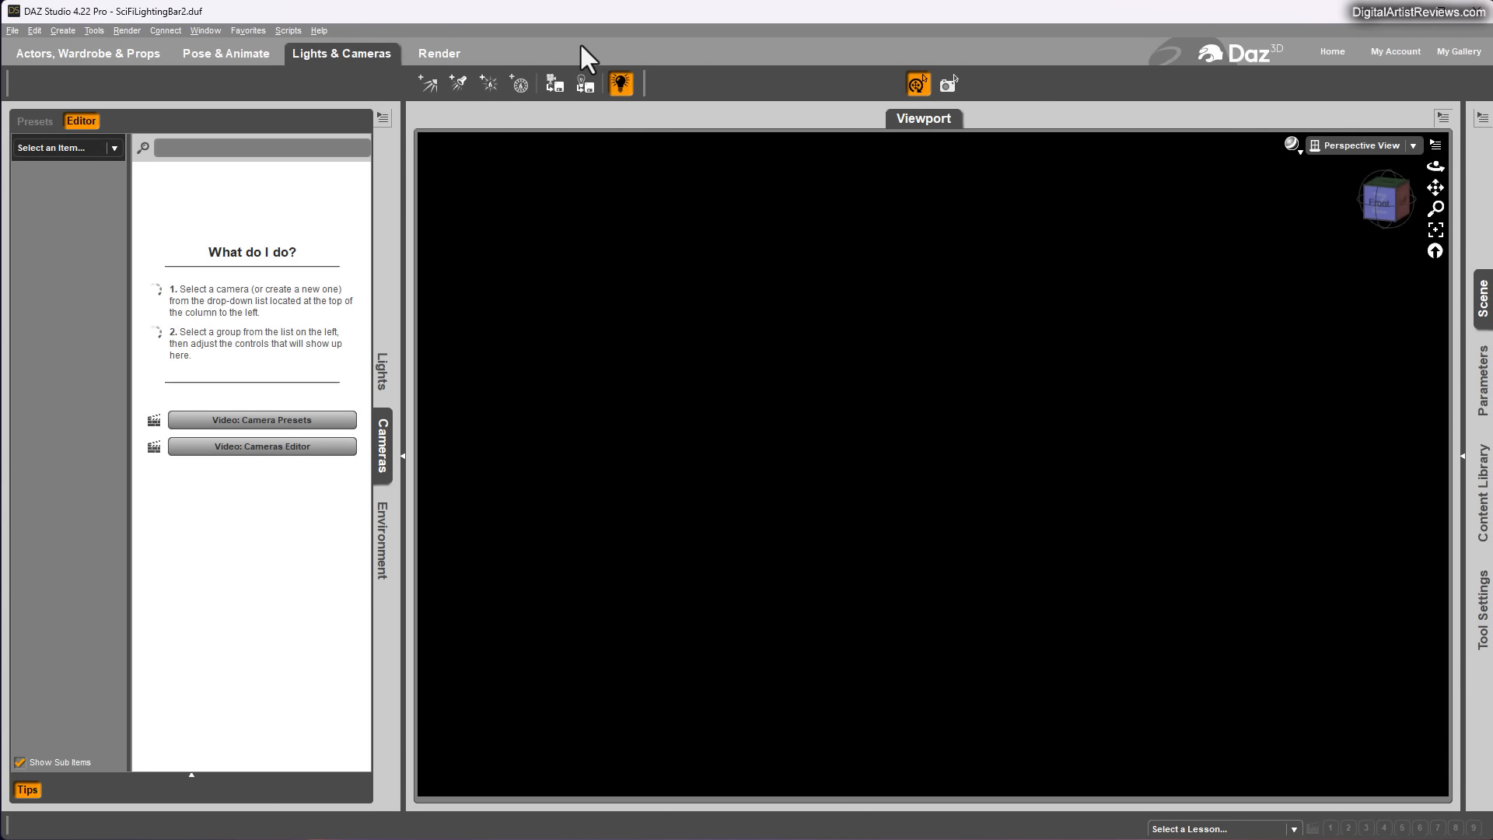
{"action": "left_click", "coordinate": [88, 53]}
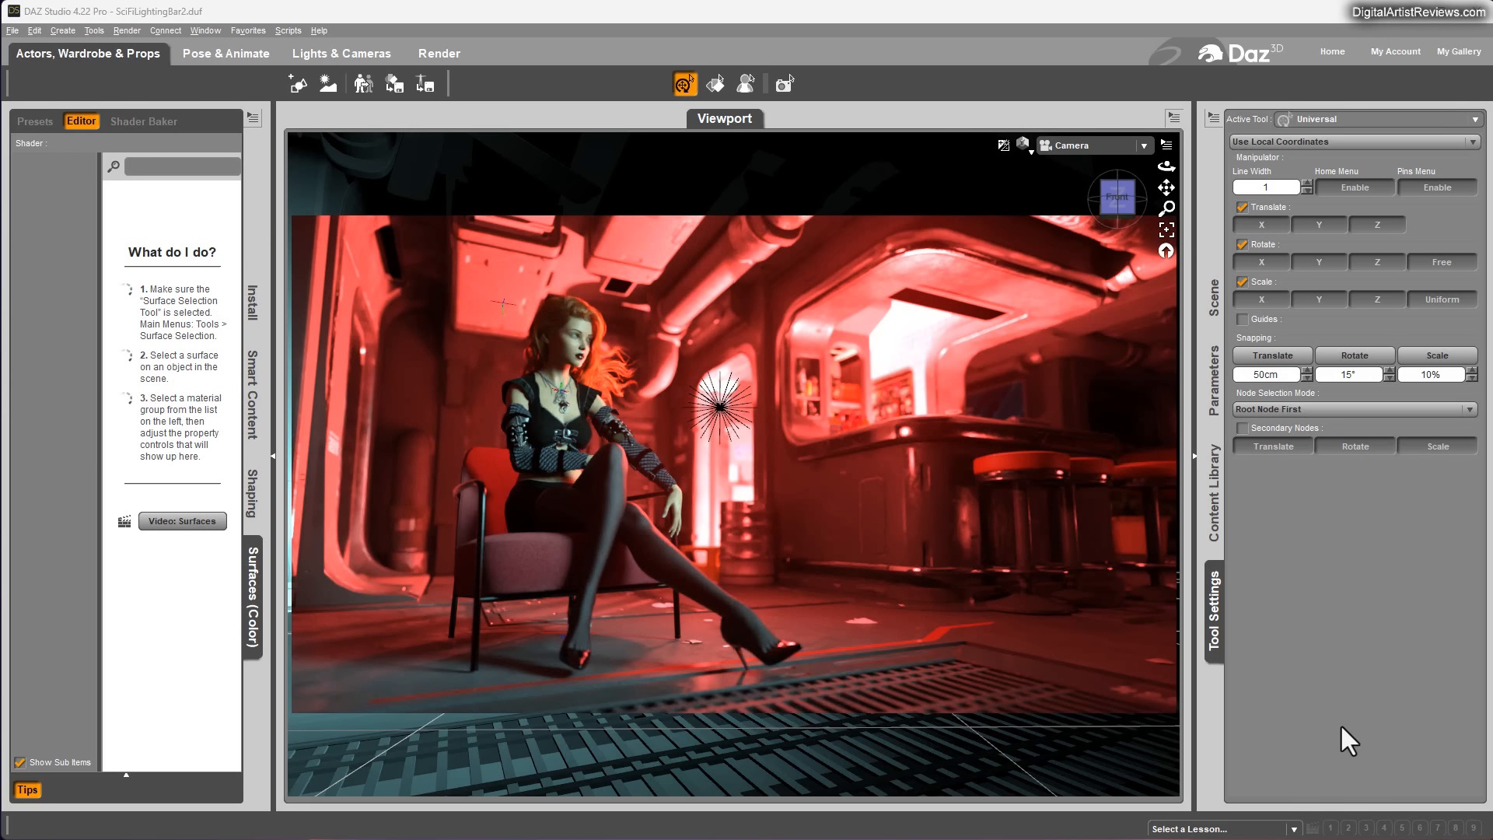
{"action": "mouse_move", "coordinate": [224, 81]}
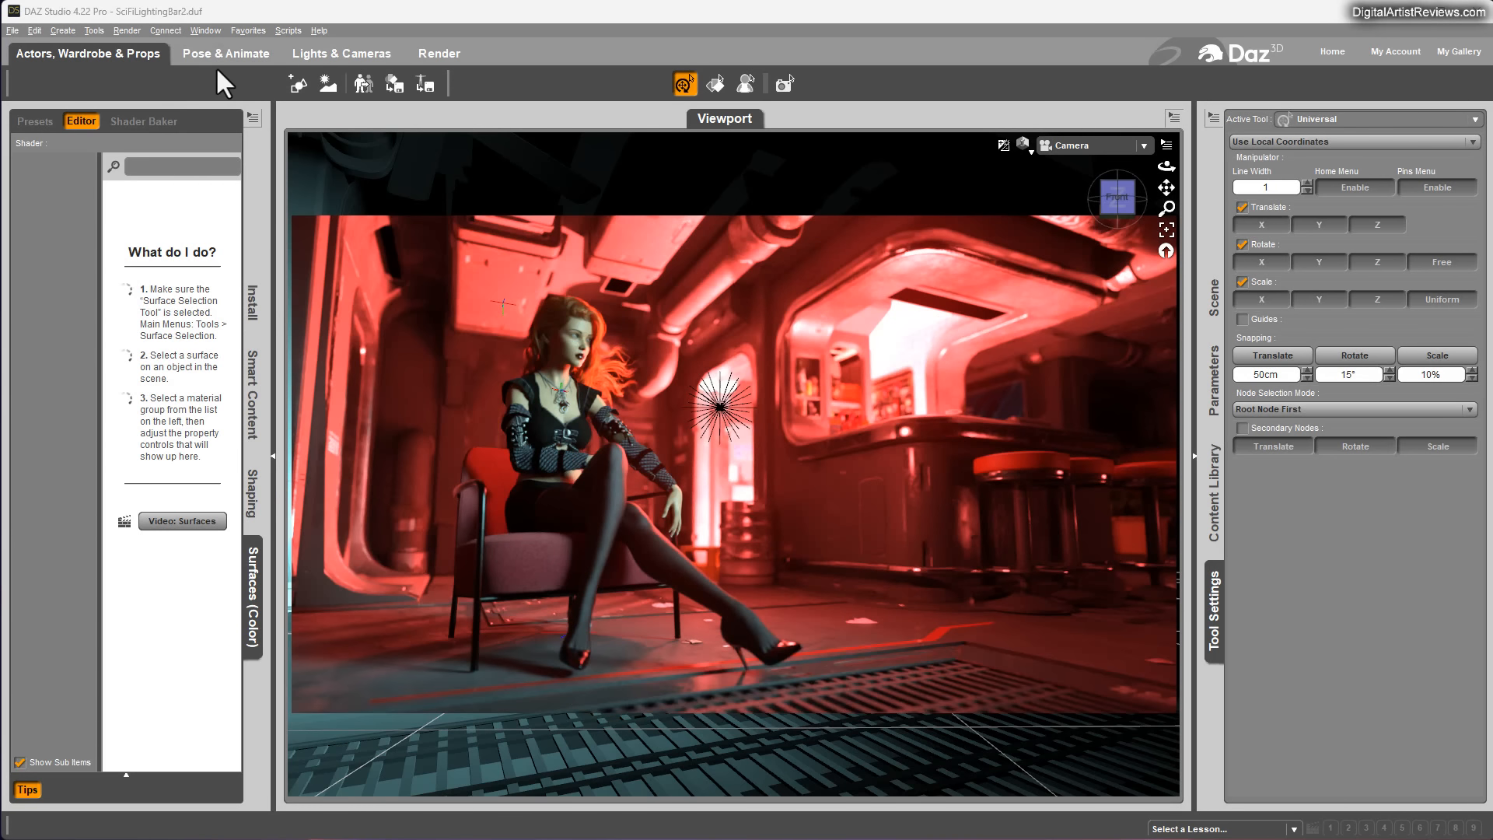
{"action": "mouse_move", "coordinate": [181, 100]}
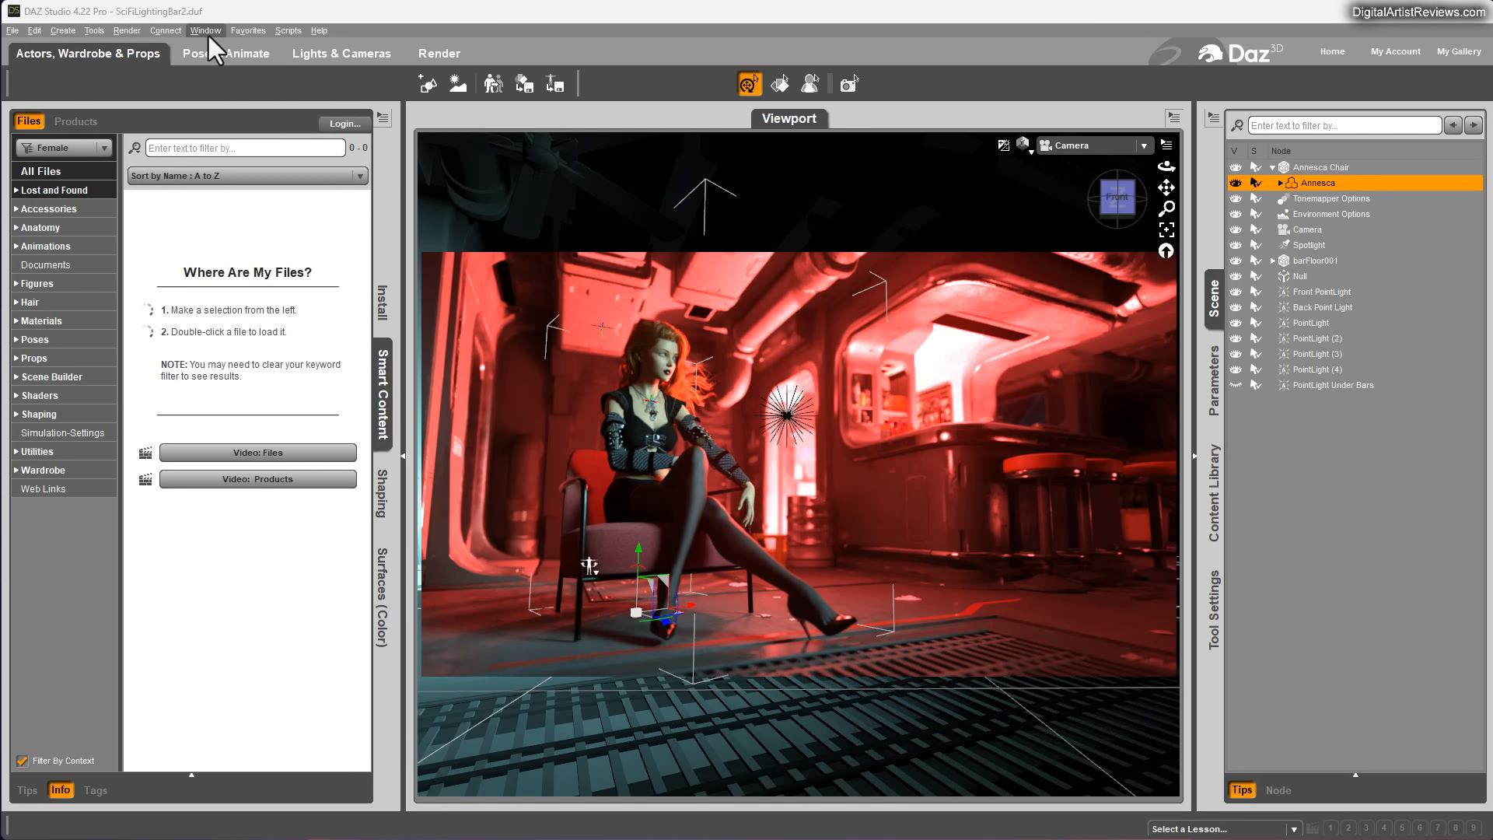
Open the Customize DAZ Studio dialog from Window > Workspace > Customize.
{"action": "left_click", "coordinate": [205, 30]}
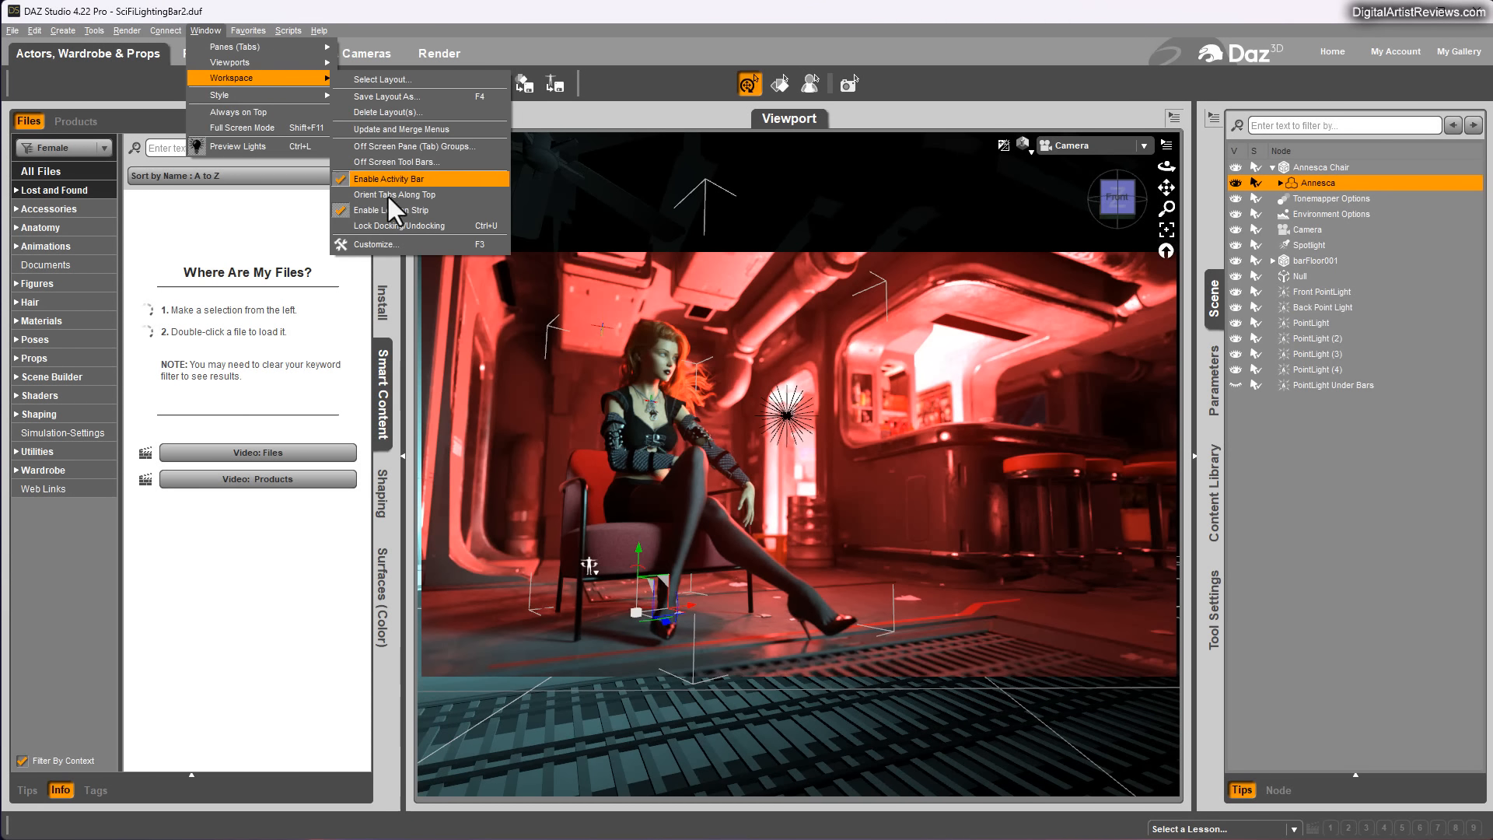
{"action": "left_click", "coordinate": [378, 244]}
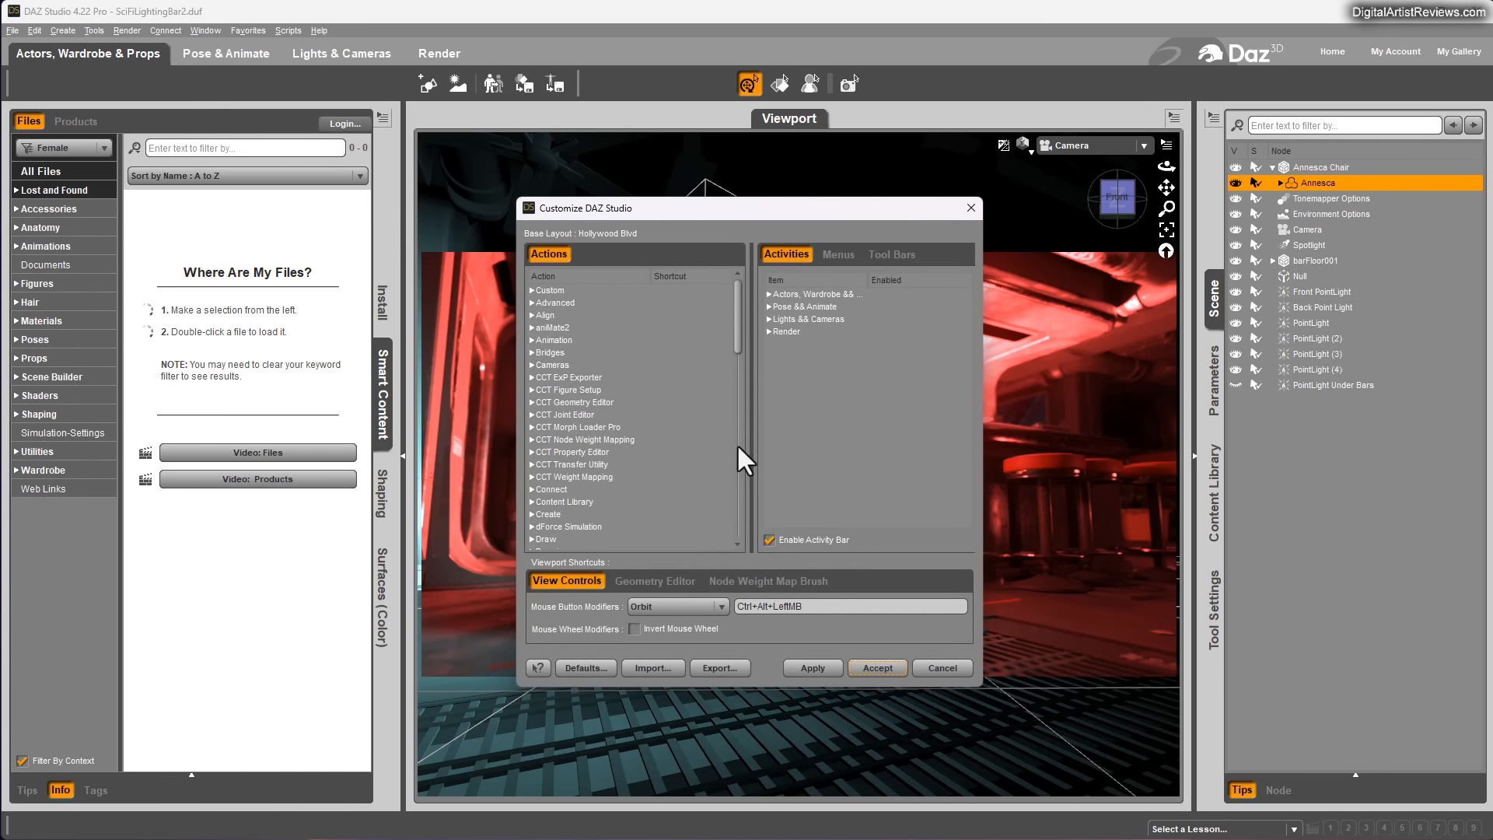
{"action": "mouse_move", "coordinate": [652, 668]}
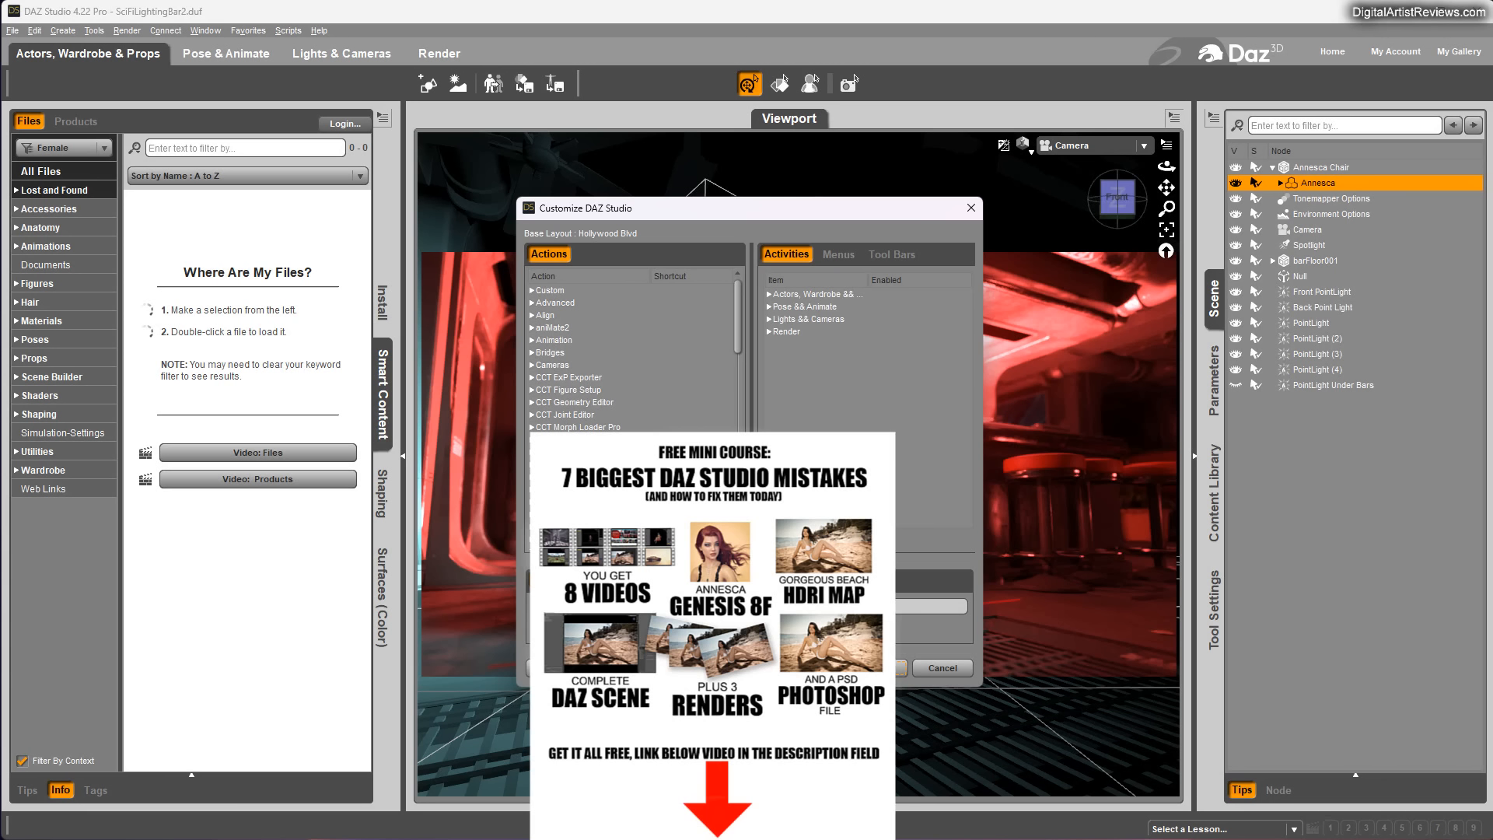
{"action": "mouse_move", "coordinate": [1146, 829]}
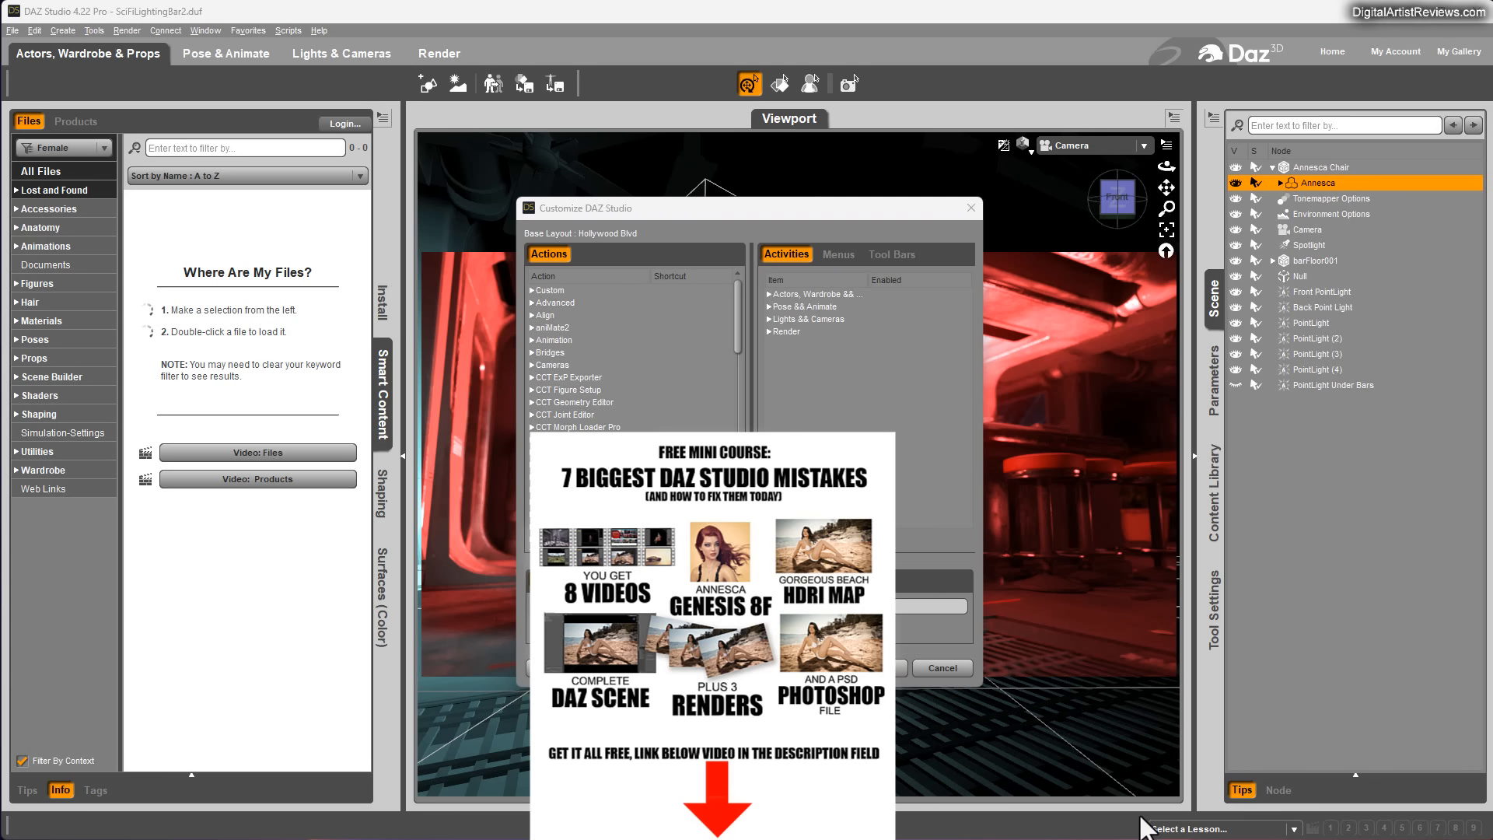
{"action": "mouse_move", "coordinate": [1148, 831]}
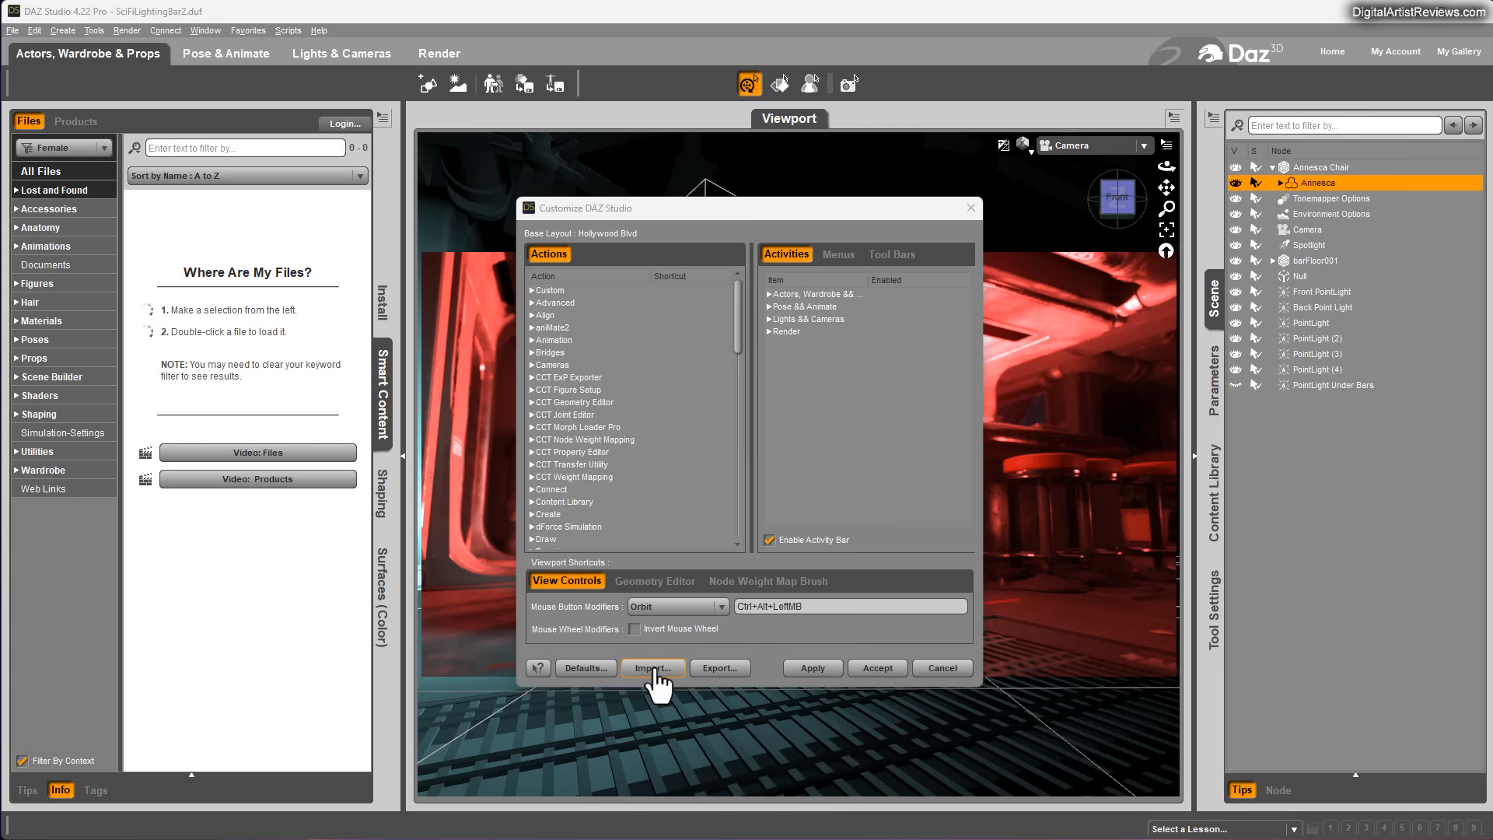
Import the DreamlightLayoutDAZStudio.dsx layout file through the Customize dialog.
{"action": "left_click", "coordinate": [653, 667]}
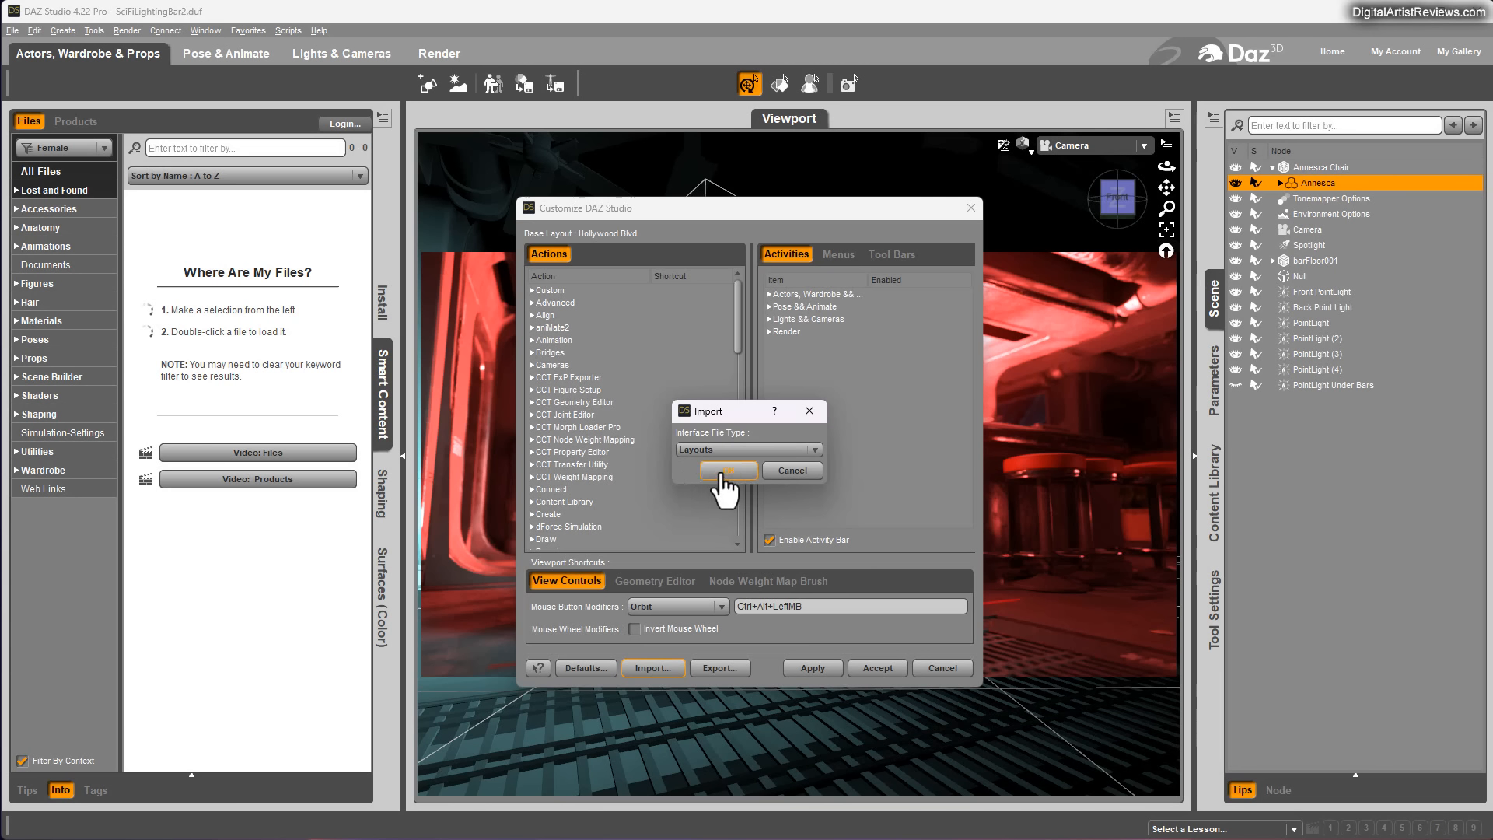
{"action": "left_click", "coordinate": [728, 470]}
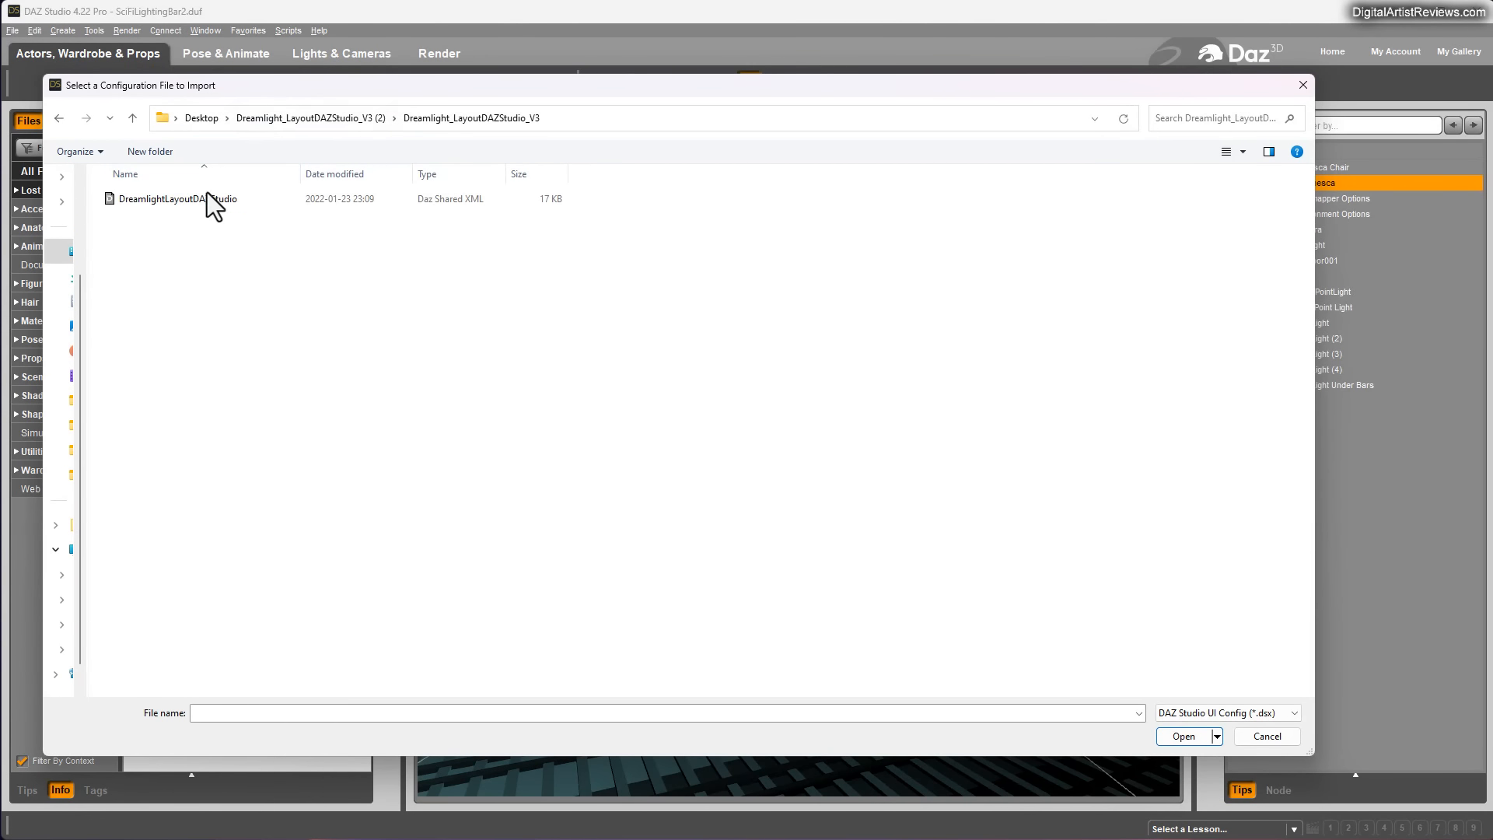
{"action": "left_click", "coordinate": [177, 198]}
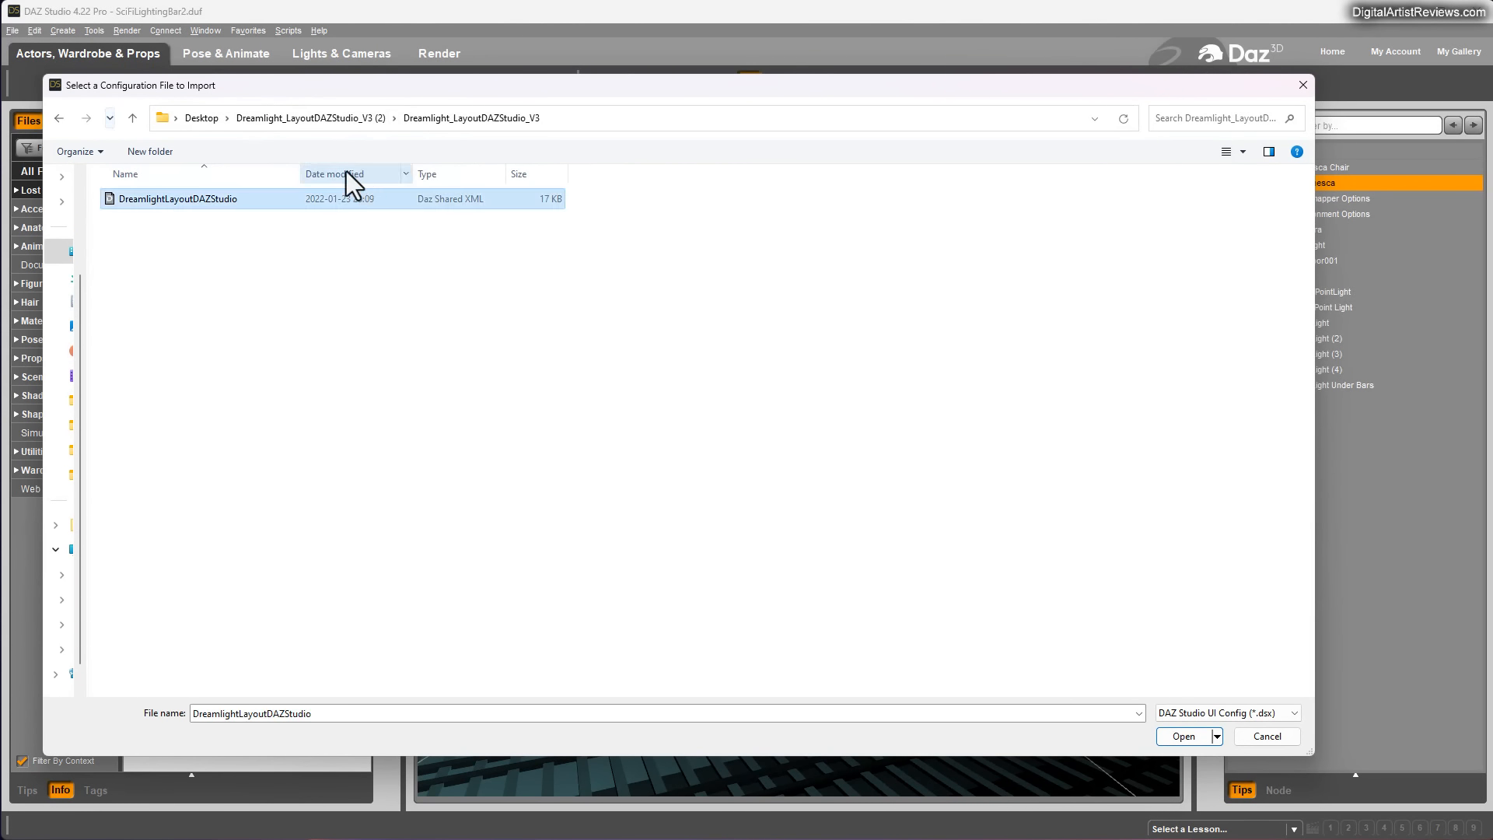
{"action": "left_click", "coordinate": [1183, 734]}
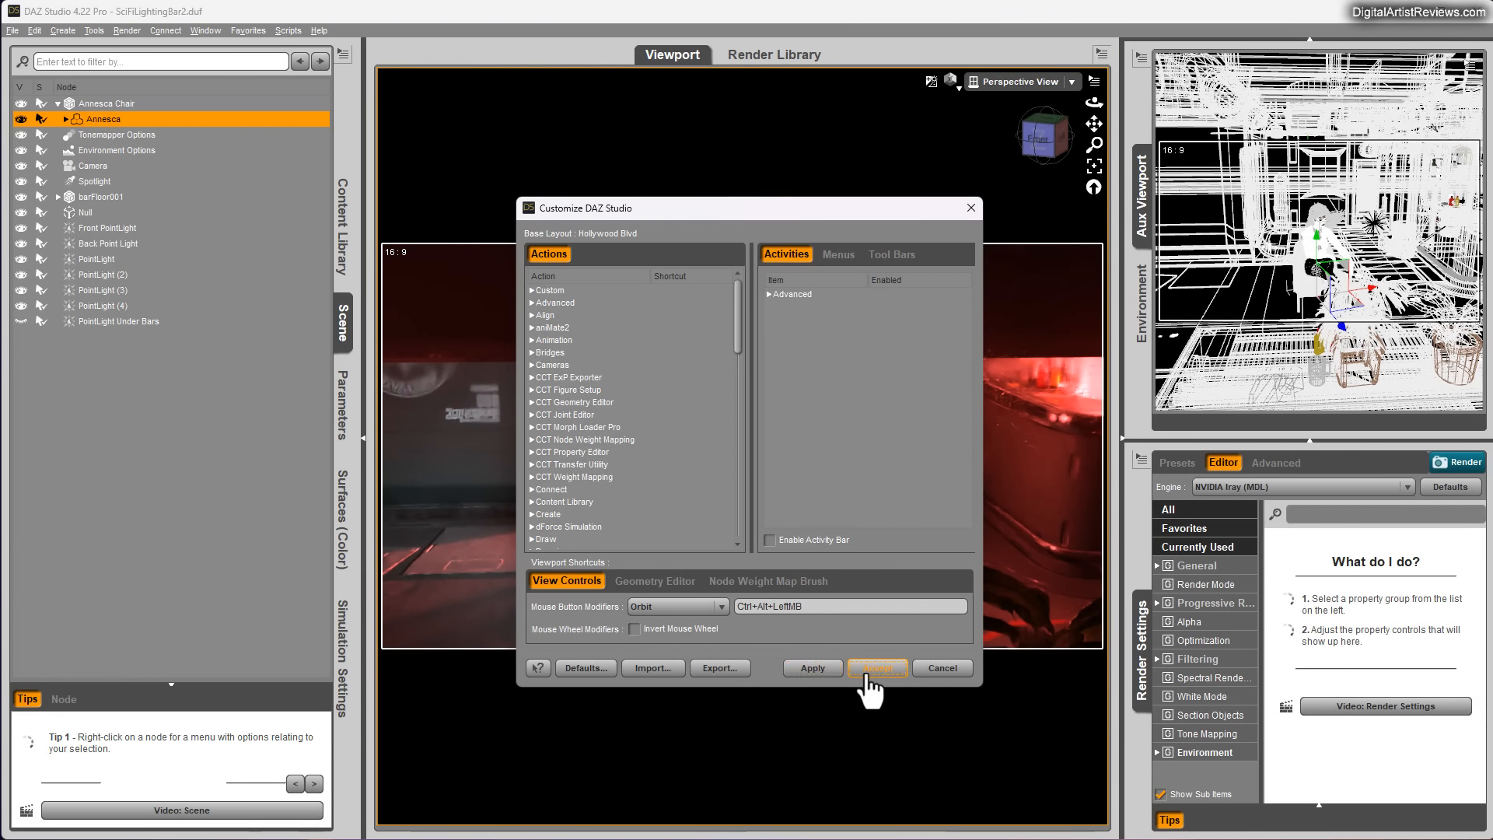
Accept the imported layout, then apply the Darkside interface style from Window > Style.
{"action": "left_click", "coordinate": [876, 667]}
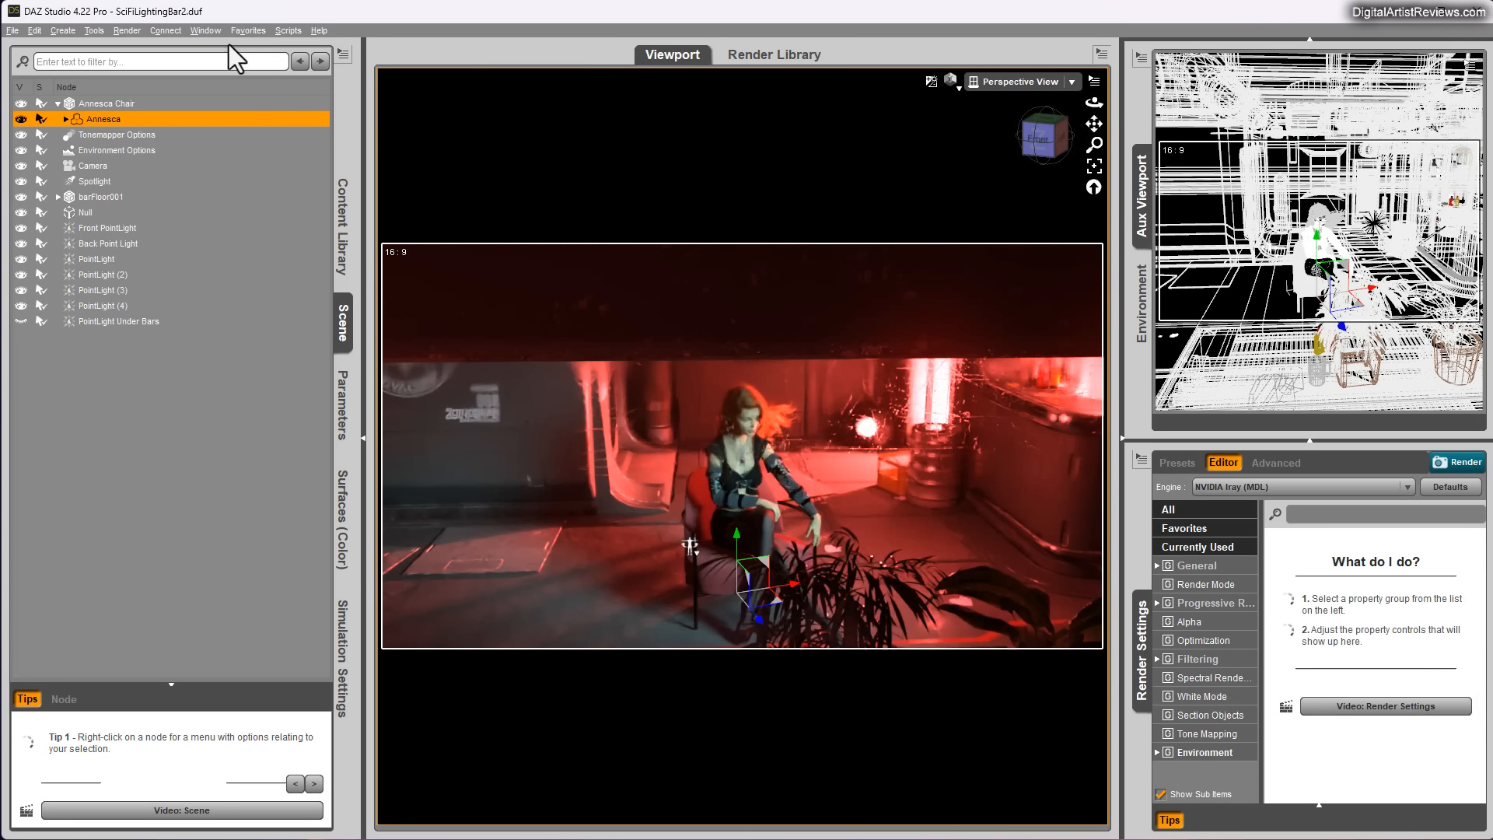
{"action": "left_click", "coordinate": [205, 30]}
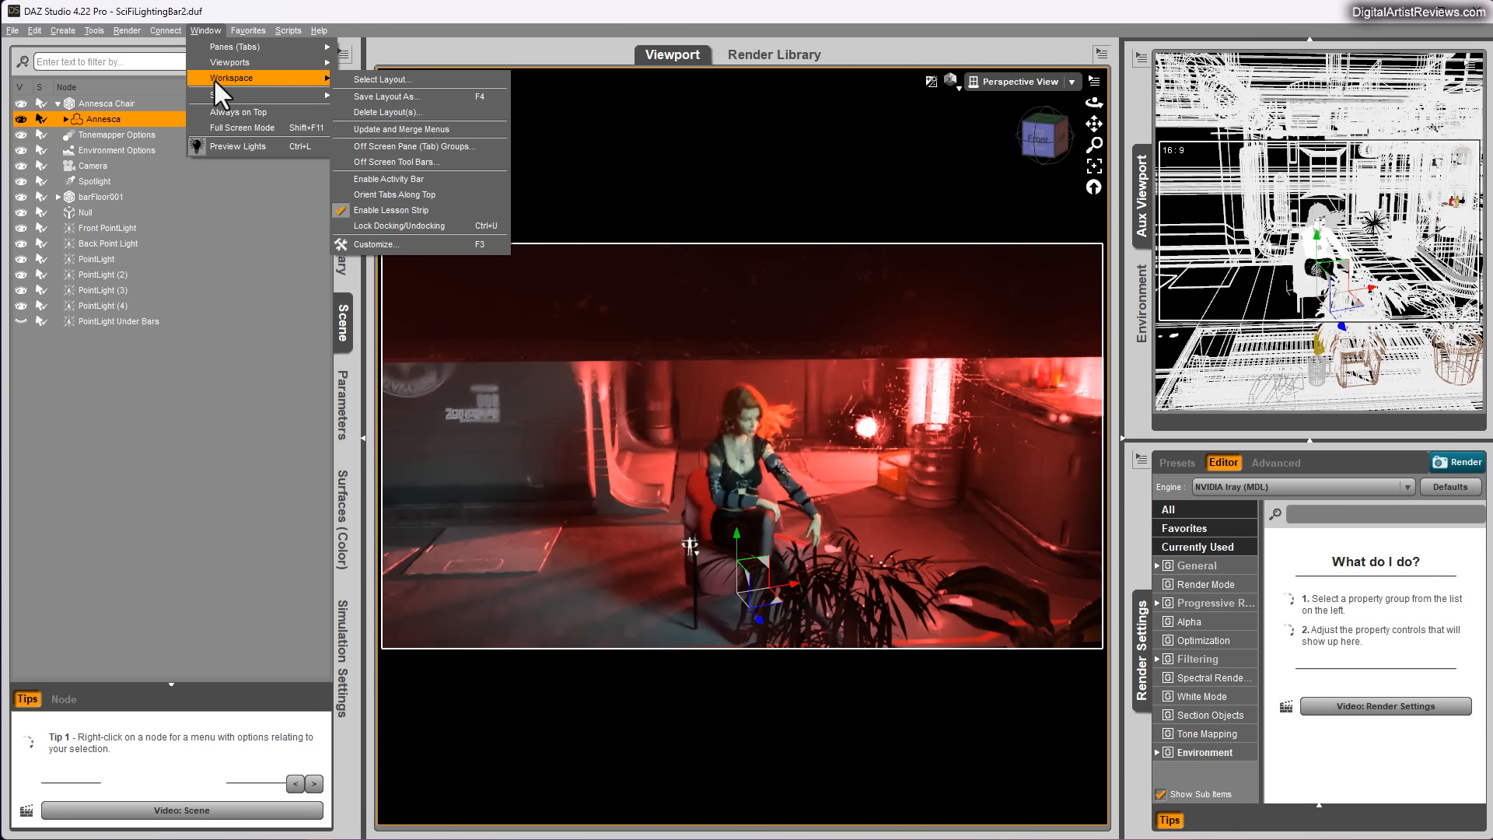
{"action": "mouse_move", "coordinate": [219, 95]}
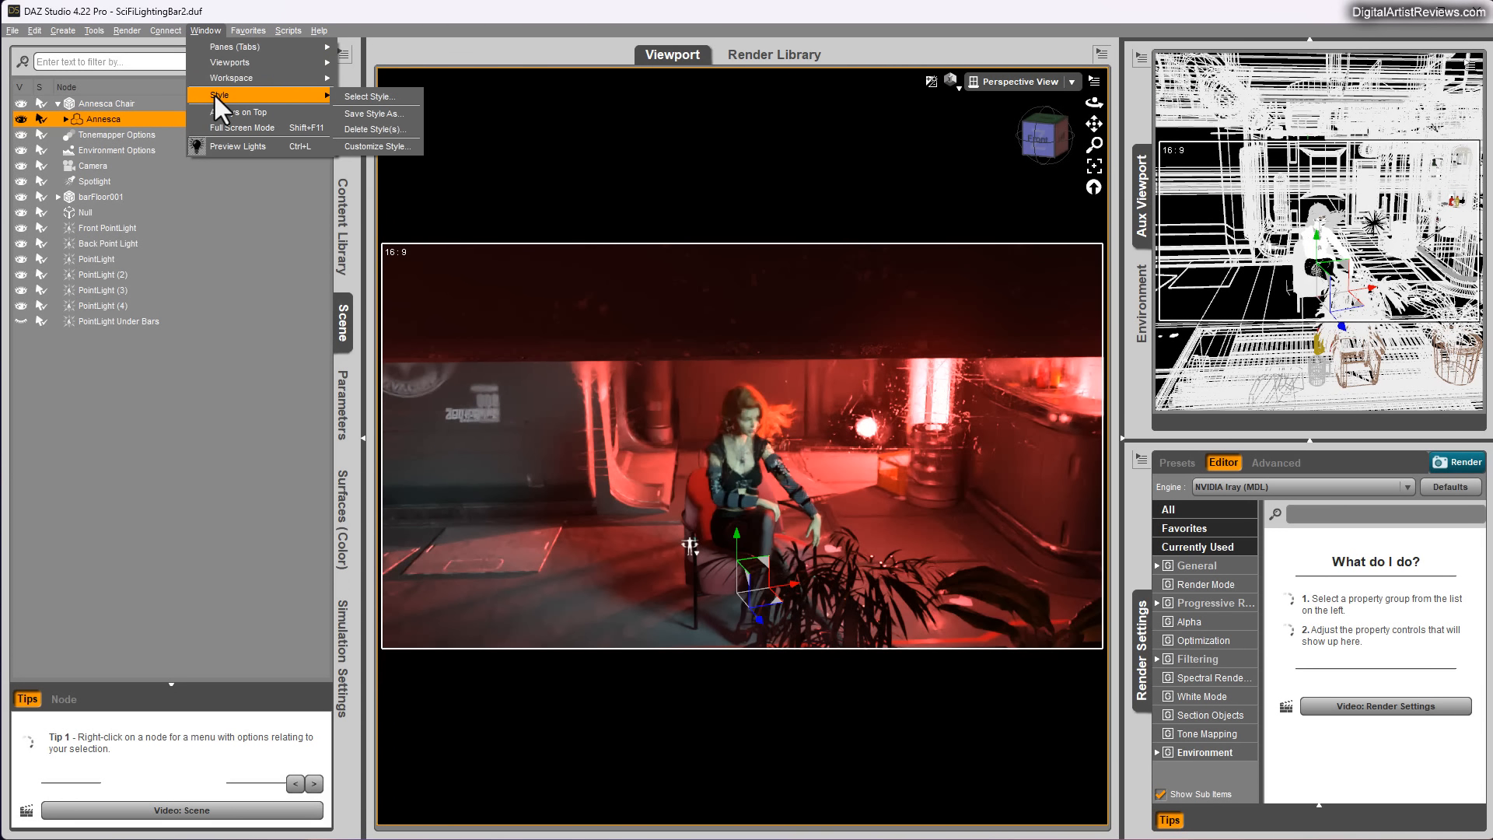
{"action": "left_click", "coordinate": [367, 95]}
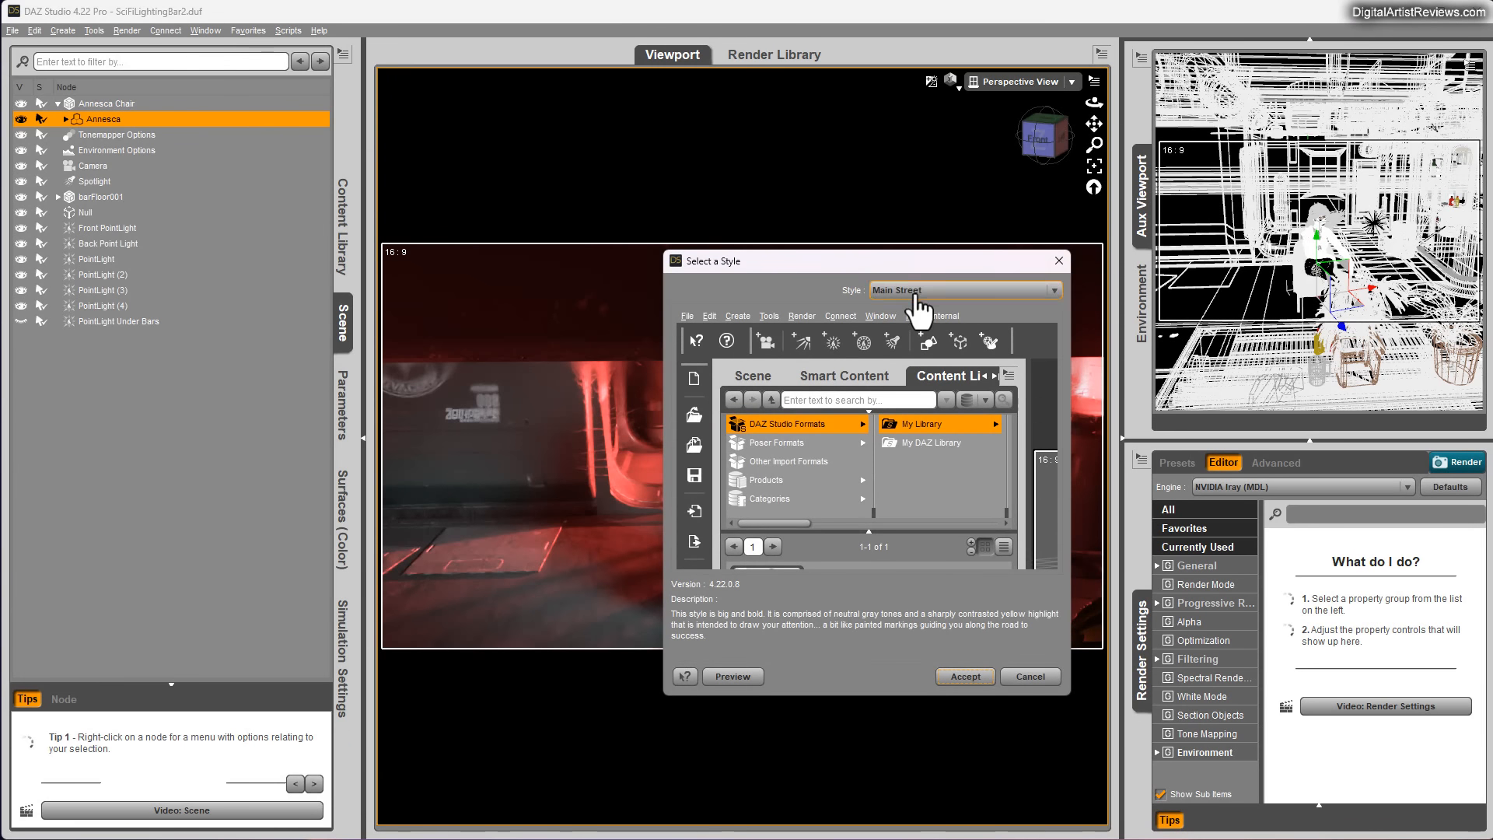
{"action": "left_click", "coordinate": [962, 289]}
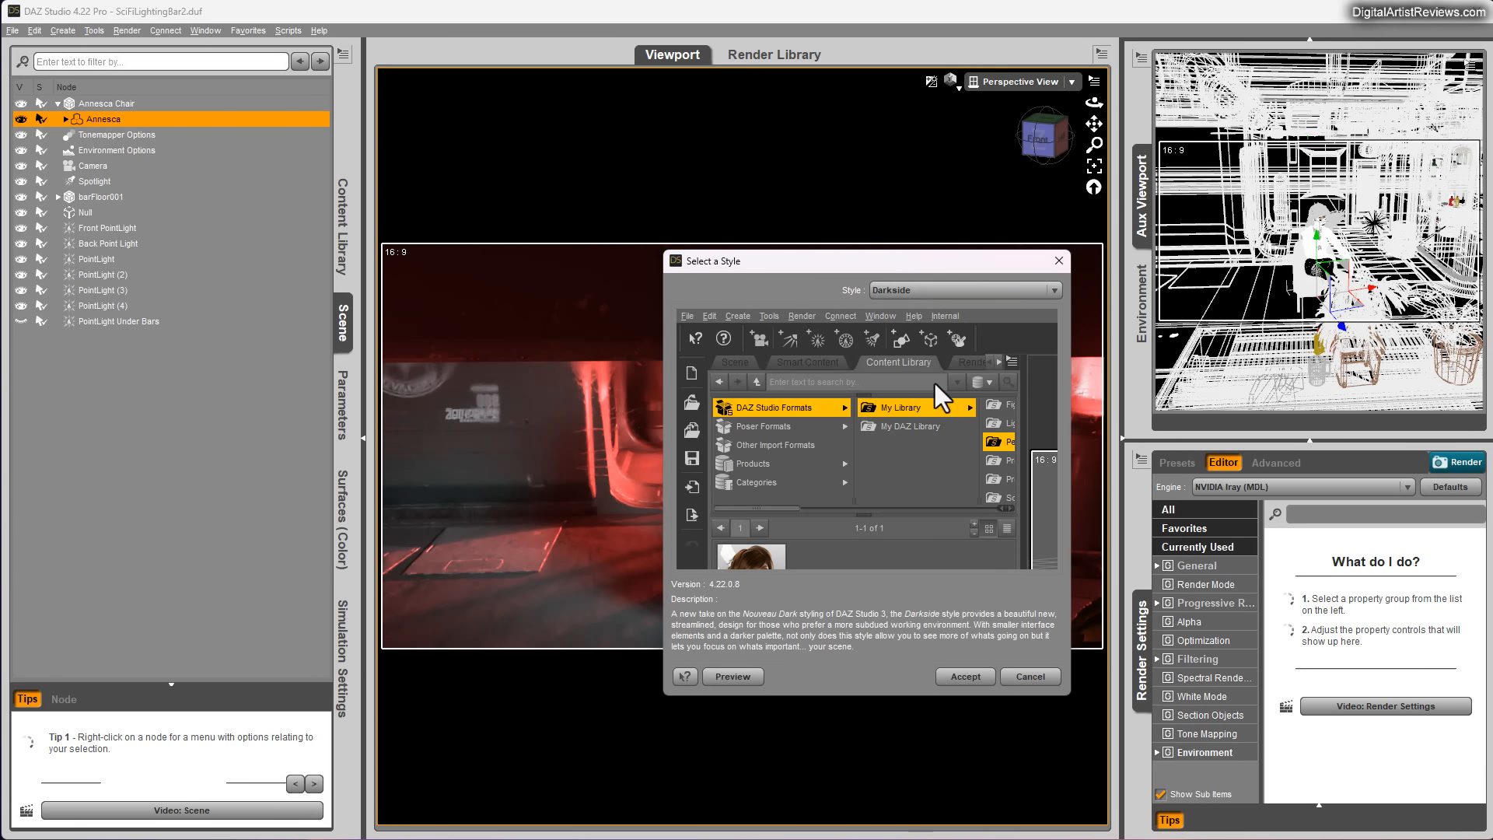
{"action": "left_click", "coordinate": [963, 676]}
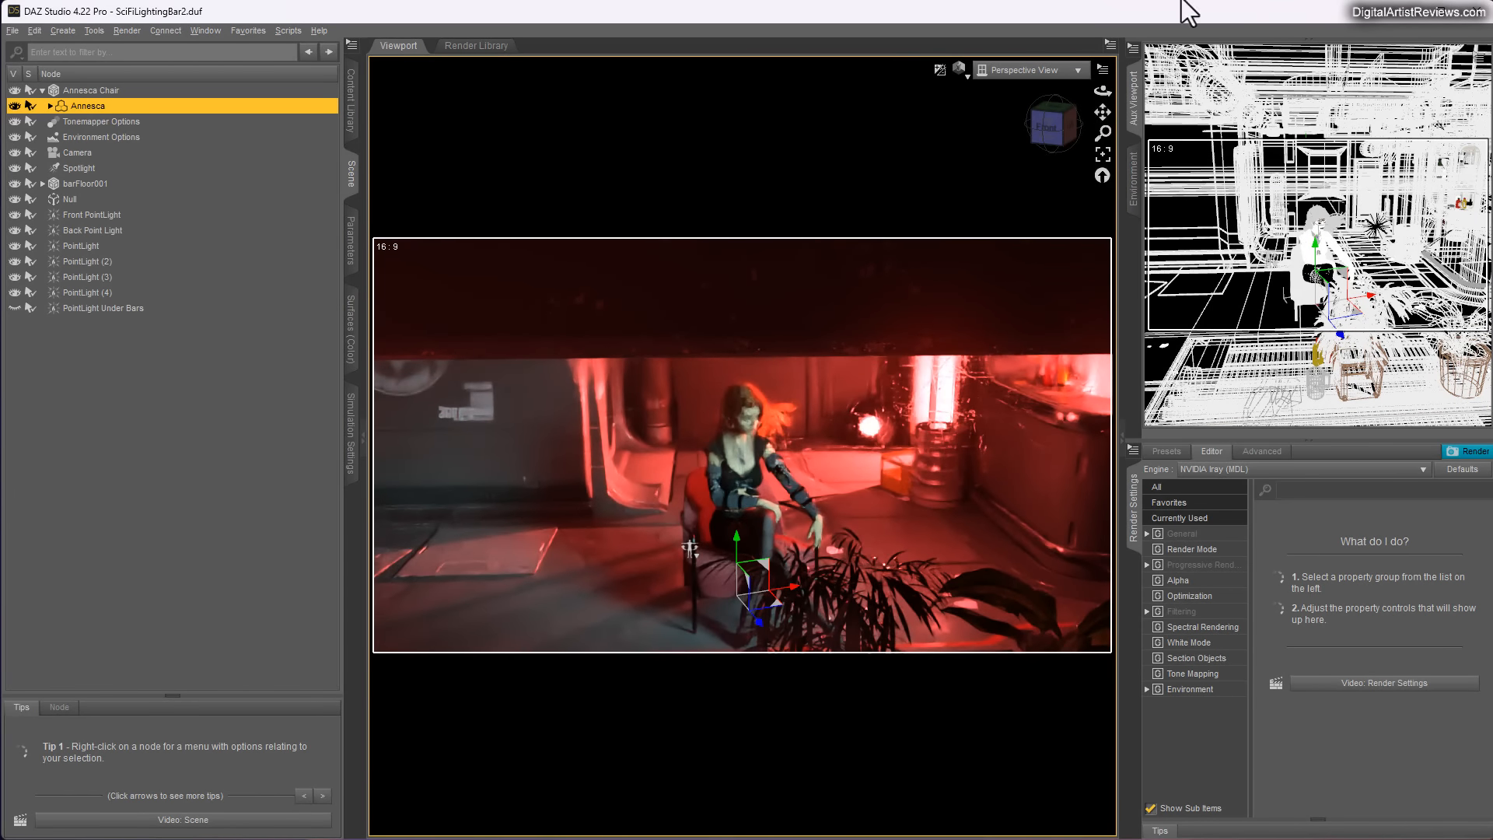
{"action": "left_click", "coordinate": [1027, 69]}
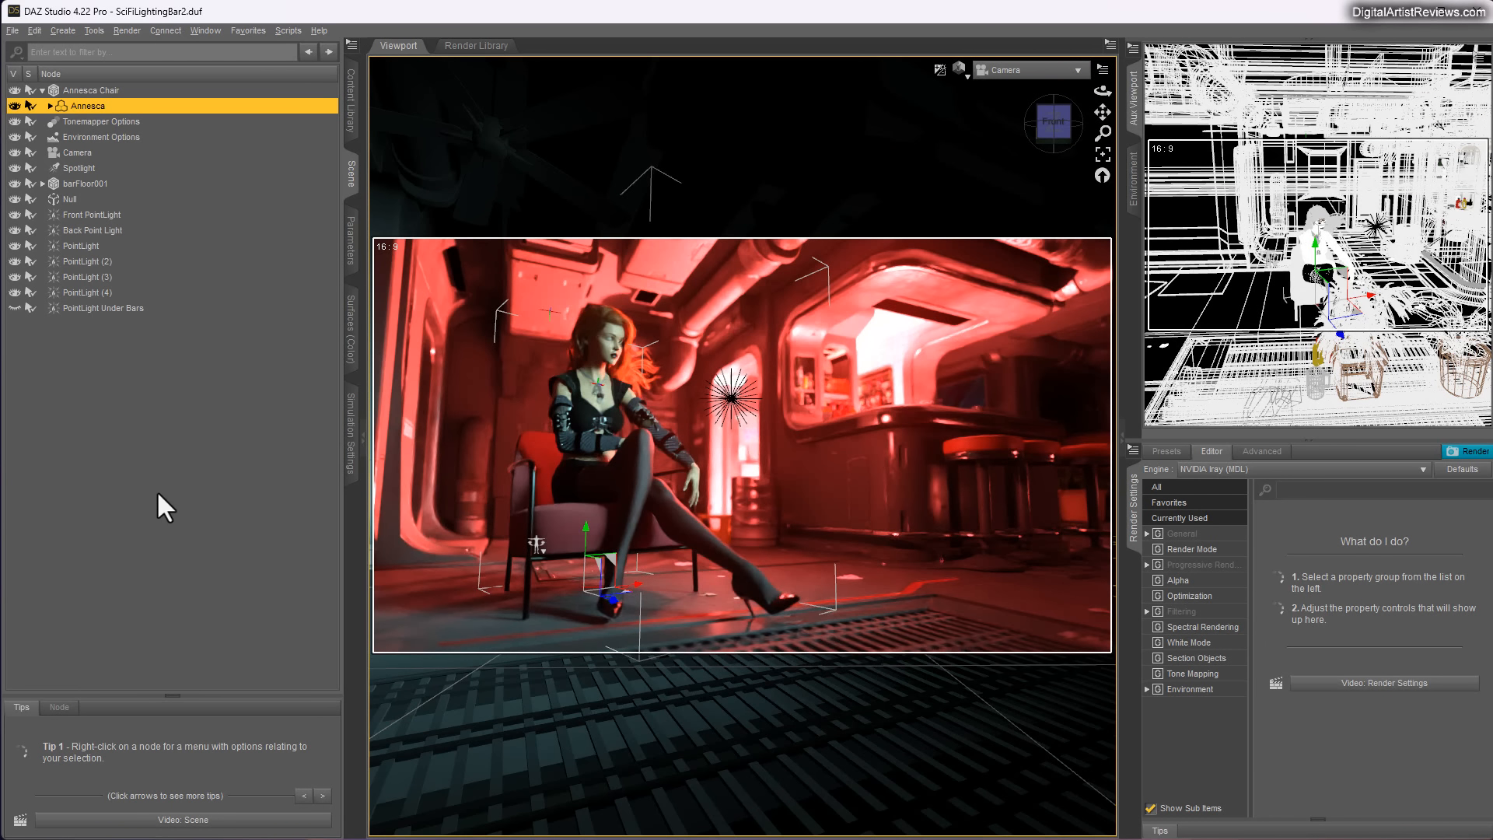
{"action": "mouse_move", "coordinate": [295, 248]}
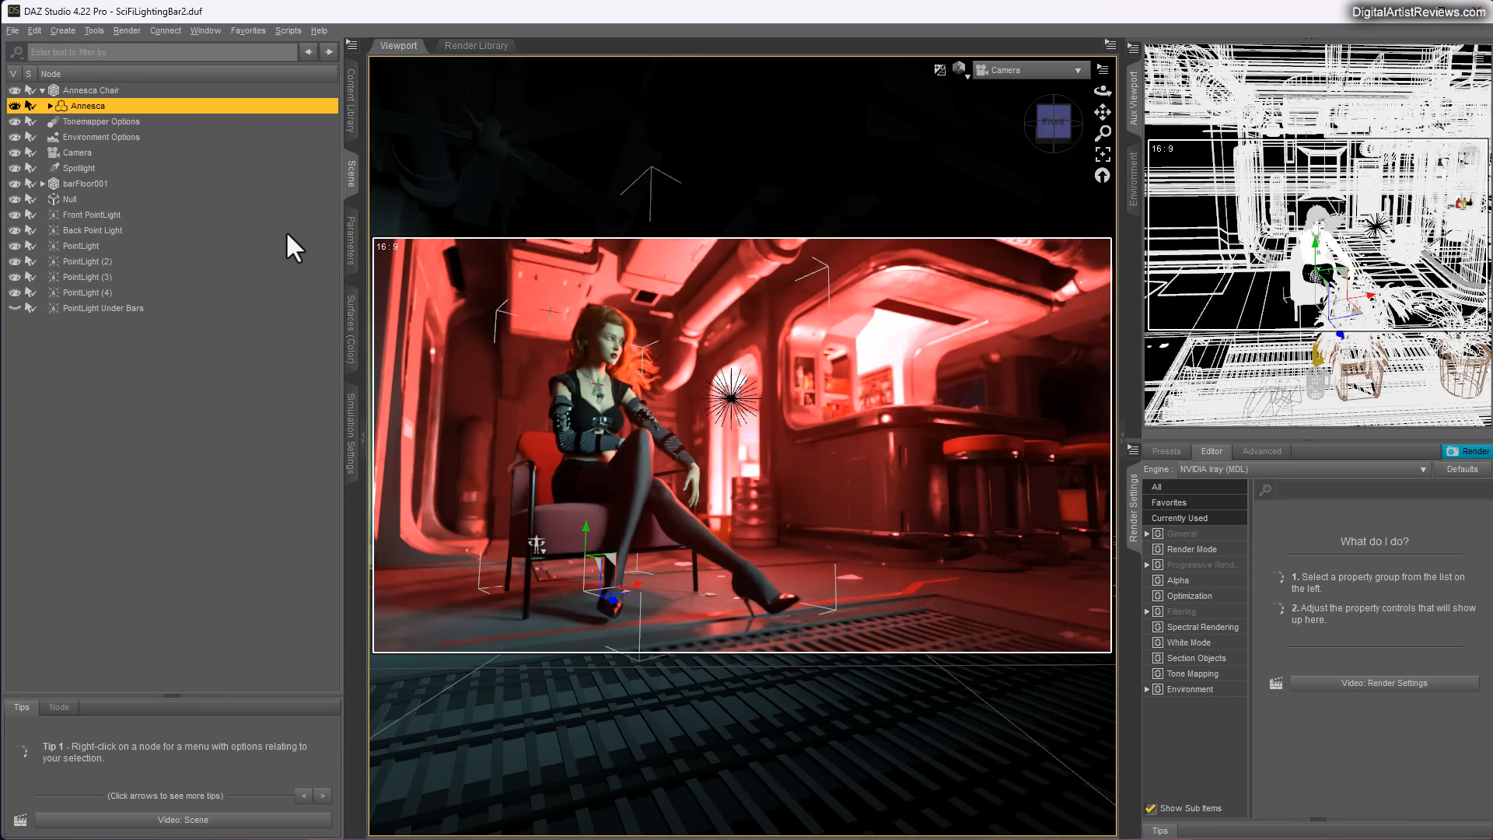
{"action": "mouse_move", "coordinate": [357, 186]}
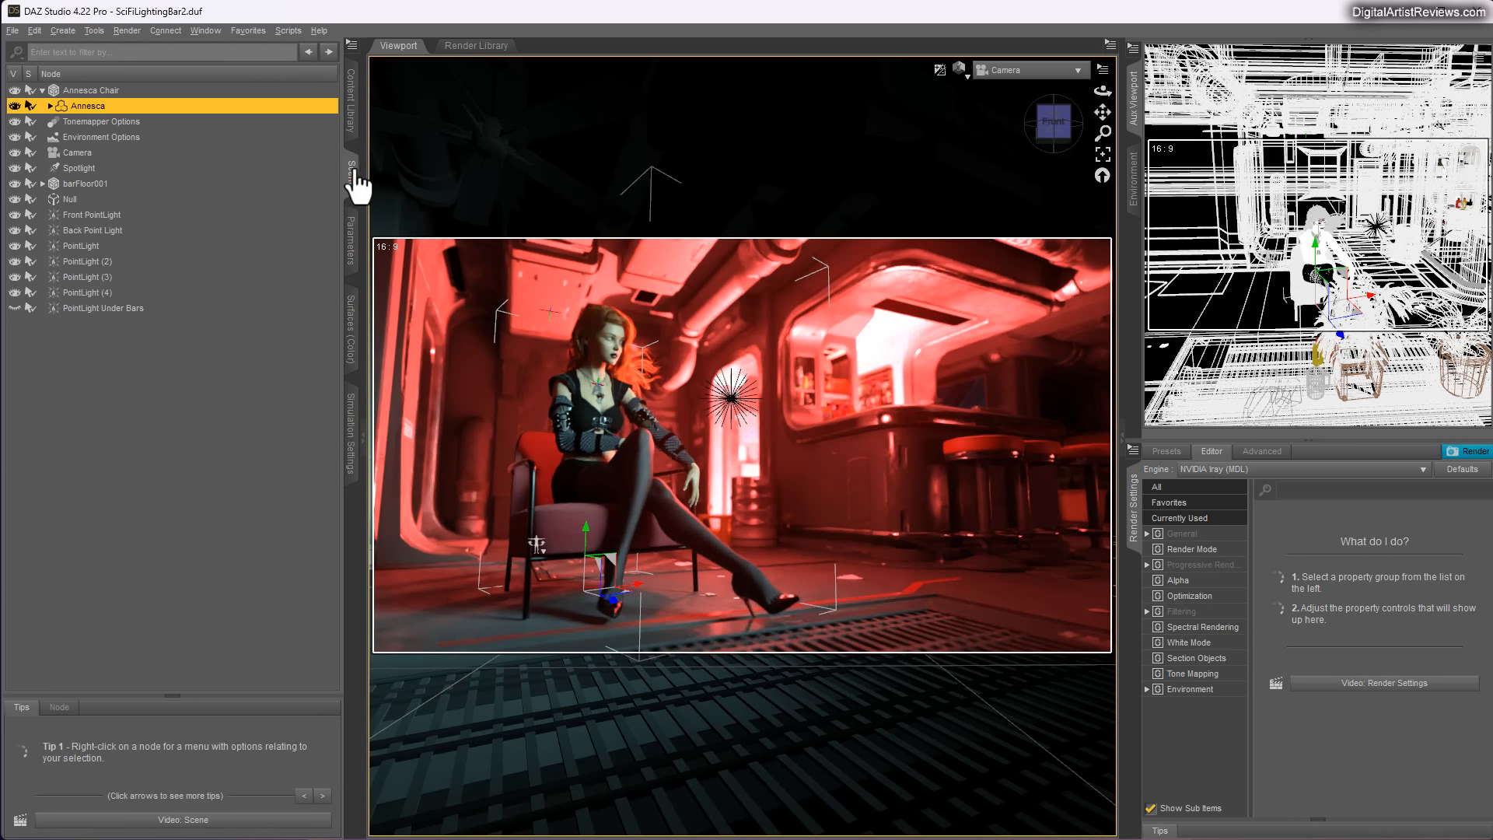
{"action": "mouse_move", "coordinate": [352, 257]}
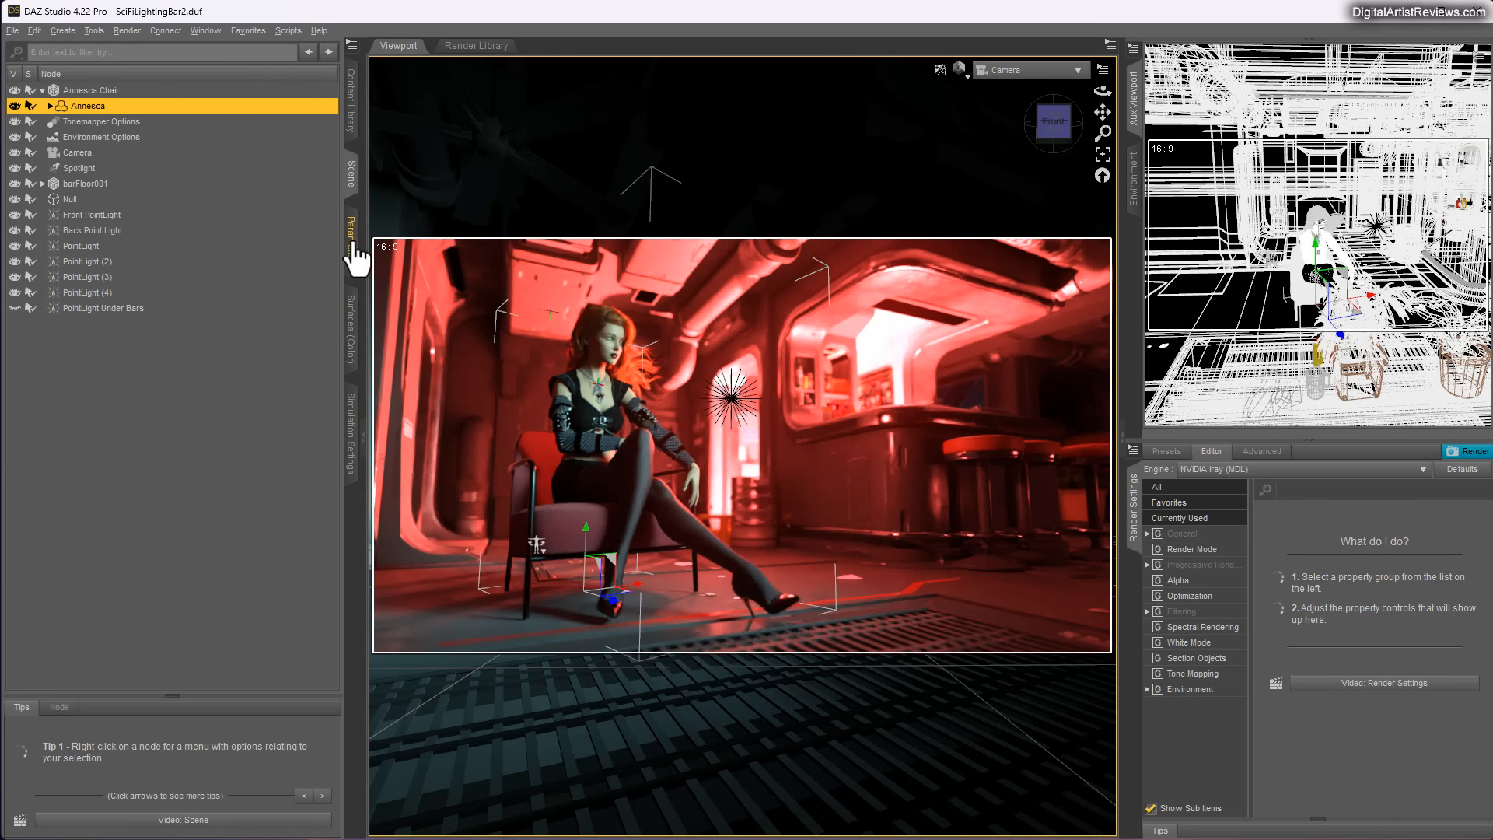
Switch the left panel from the scene list to the Surfaces editor.
{"action": "left_click", "coordinate": [353, 324]}
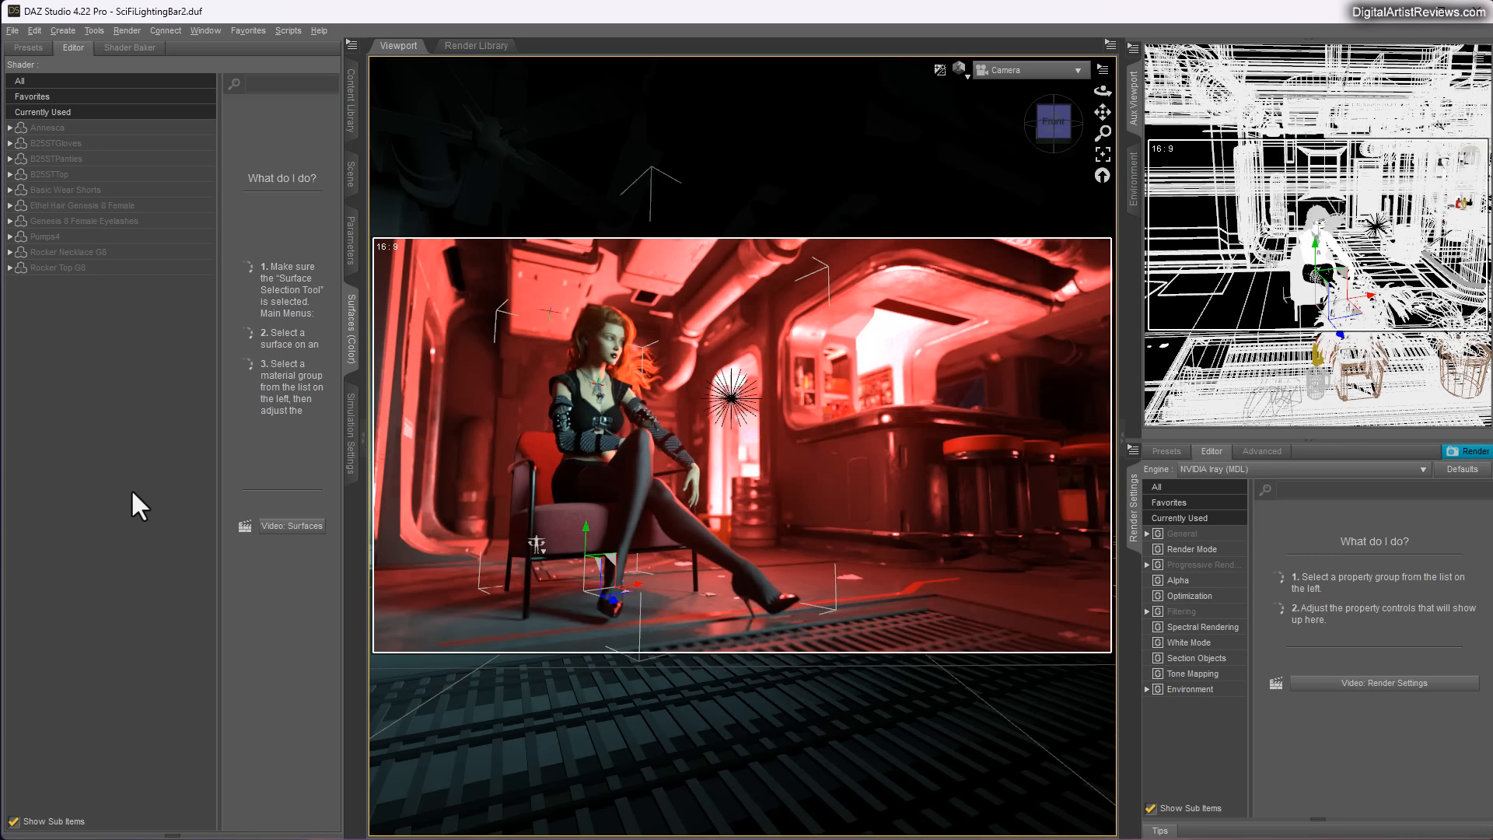
{"action": "mouse_move", "coordinate": [1060, 757]}
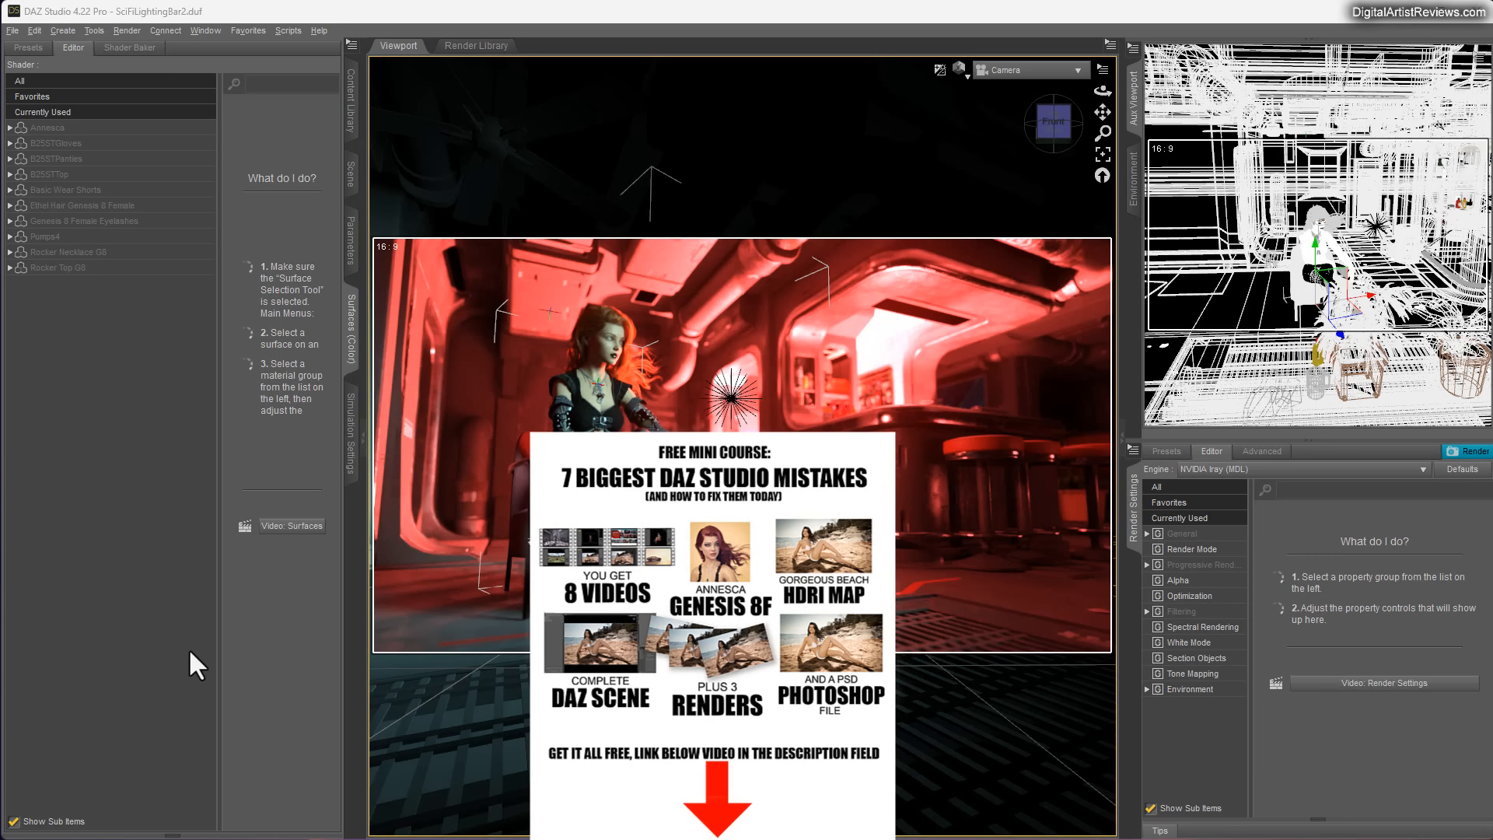
{"action": "mouse_move", "coordinate": [240, 675]}
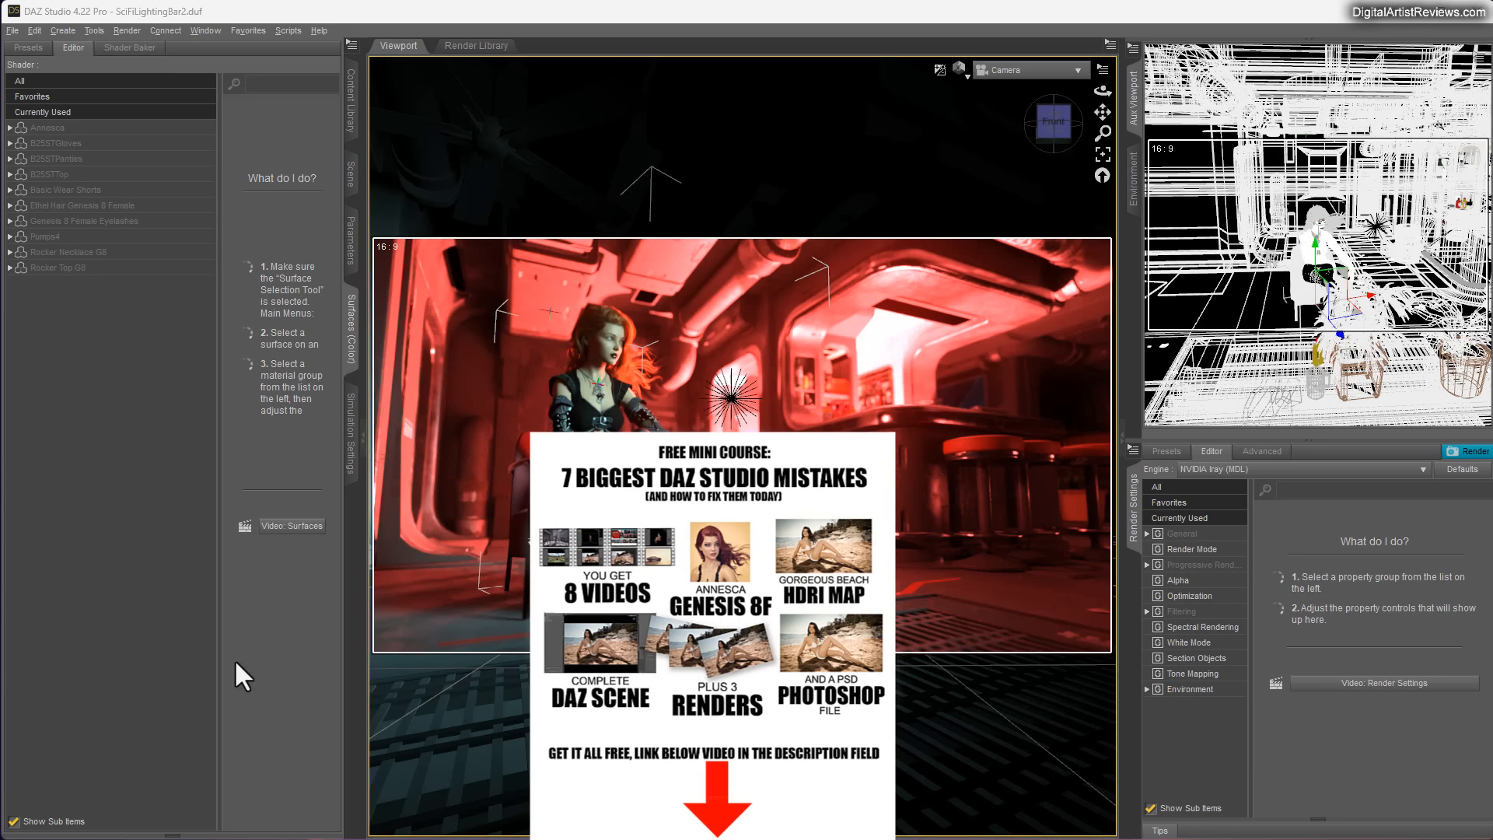
{"action": "mouse_move", "coordinate": [268, 715]}
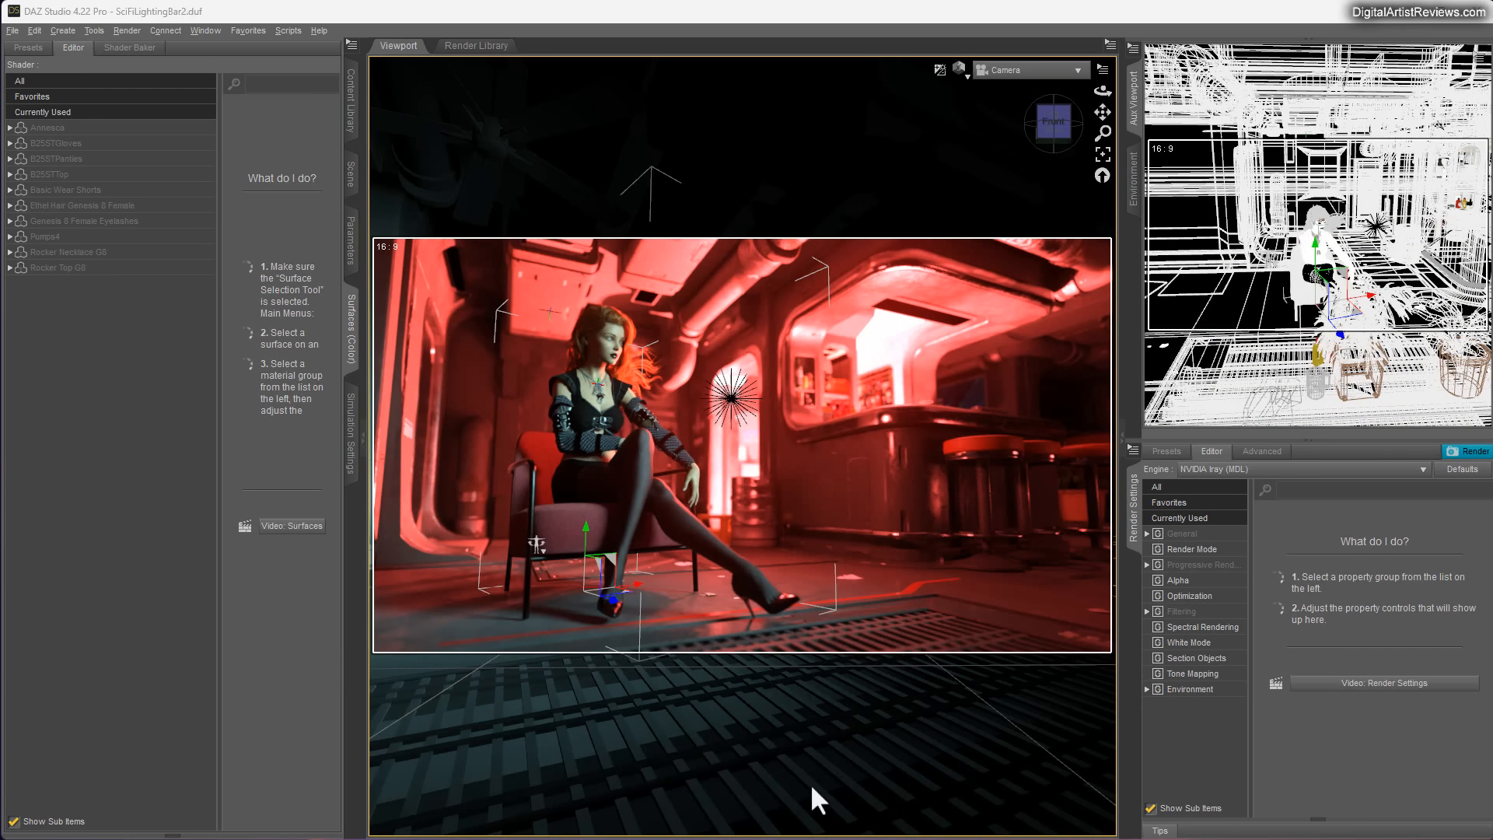
{"action": "mouse_move", "coordinate": [238, 691]}
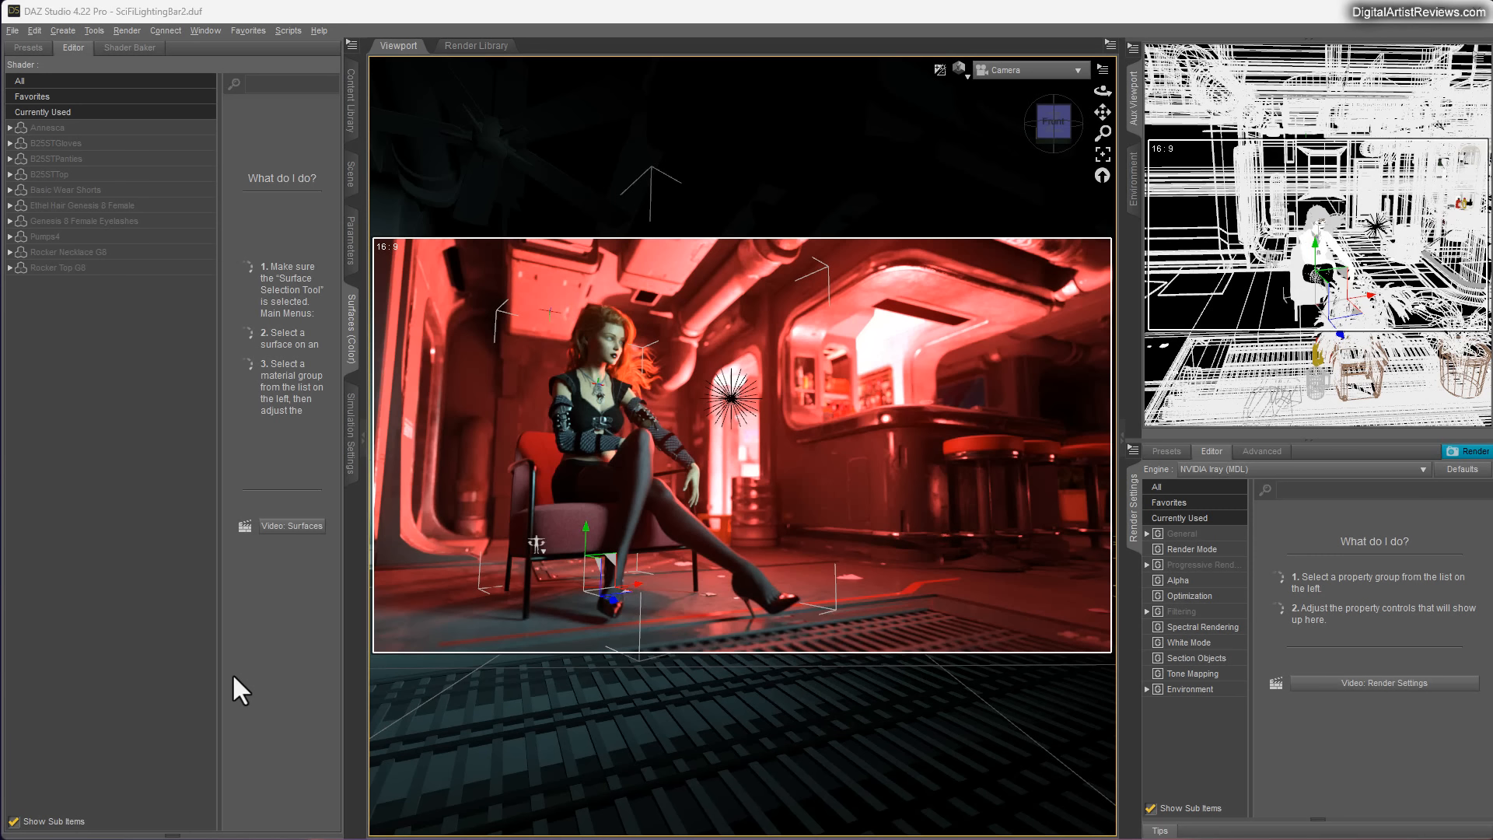
{"action": "mouse_move", "coordinate": [182, 716]}
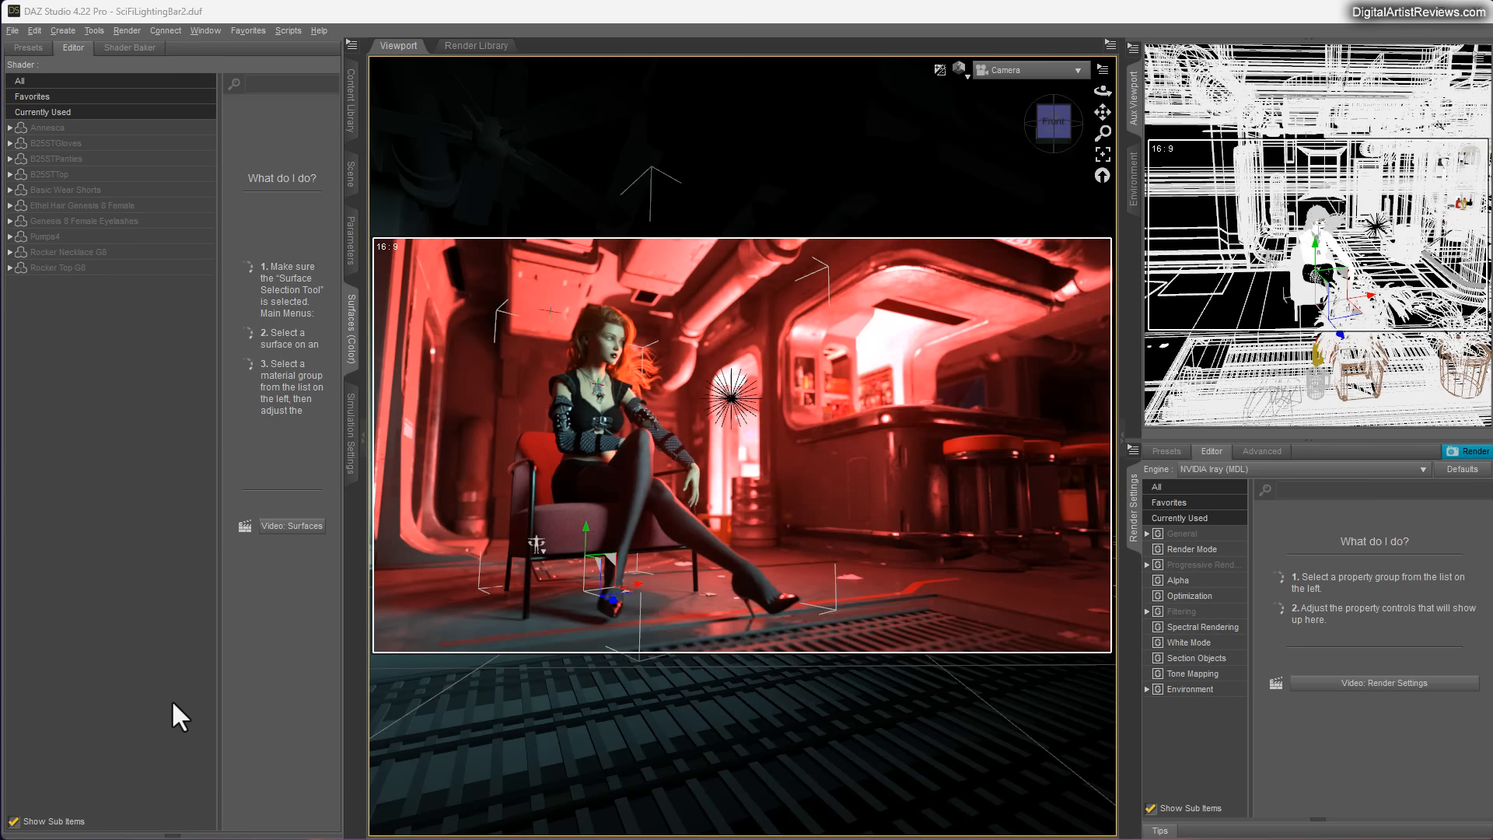
{"action": "mouse_move", "coordinate": [310, 743]}
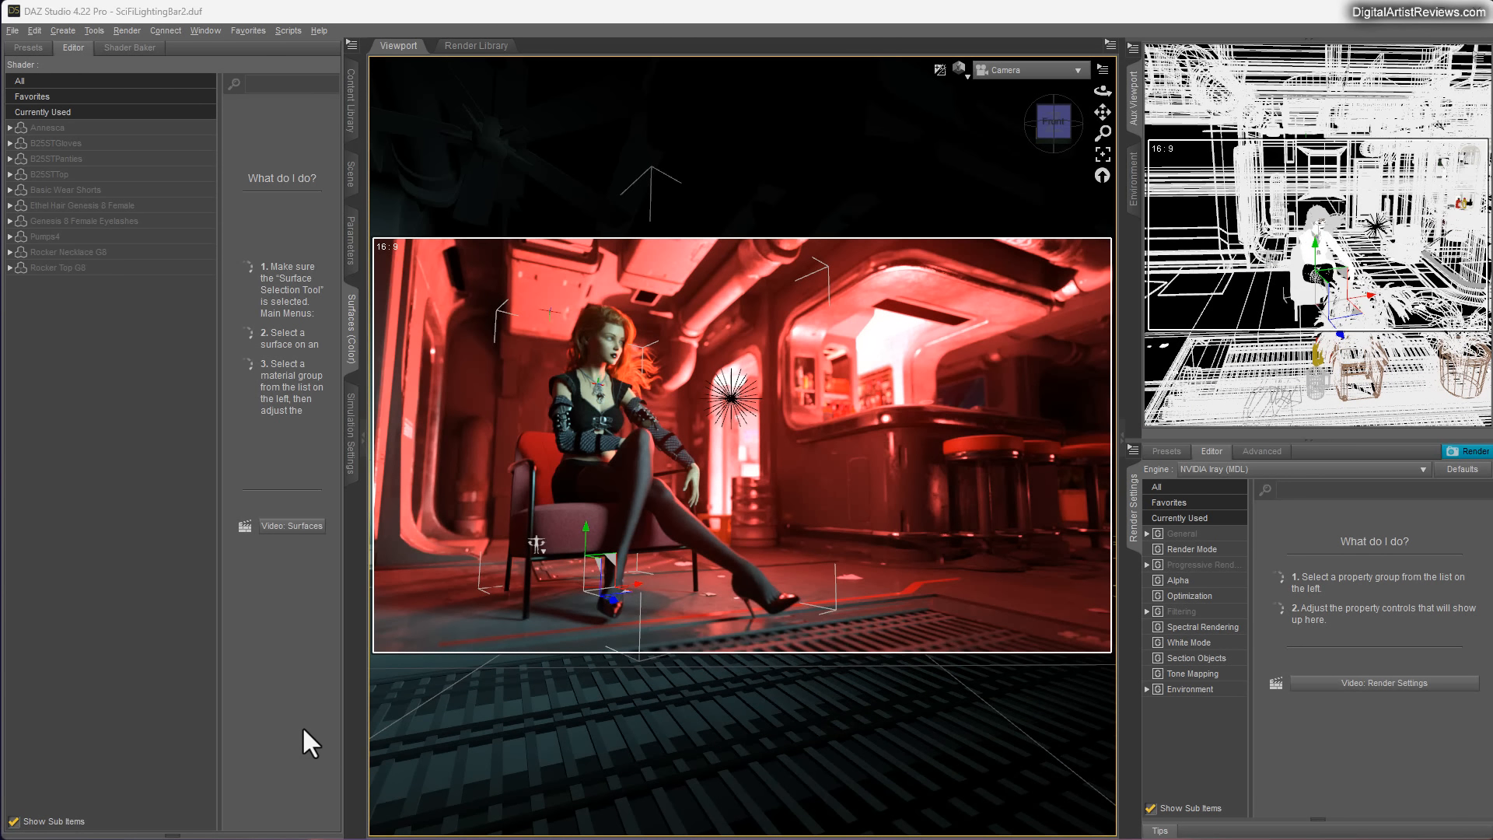